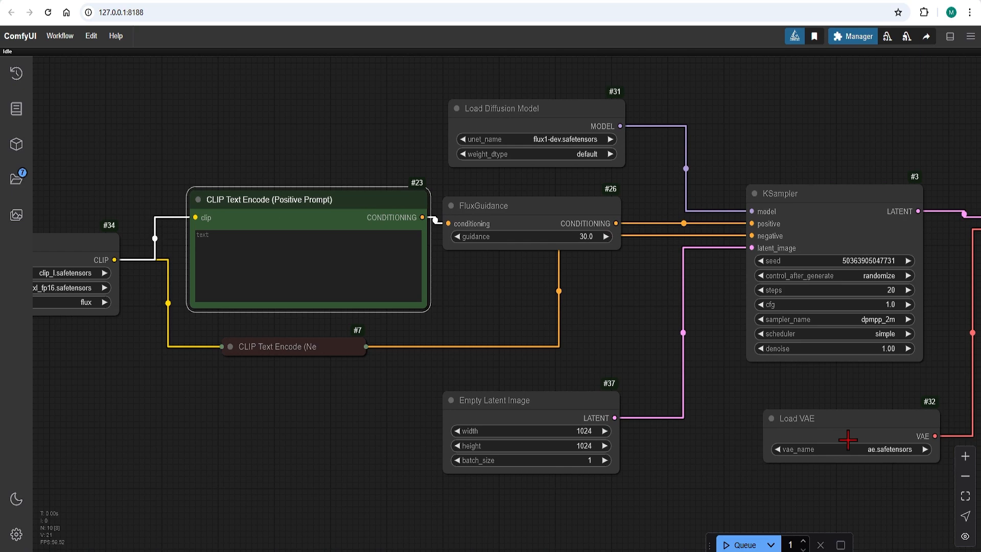
{"action": "mouse_move", "coordinate": [257, 413]}
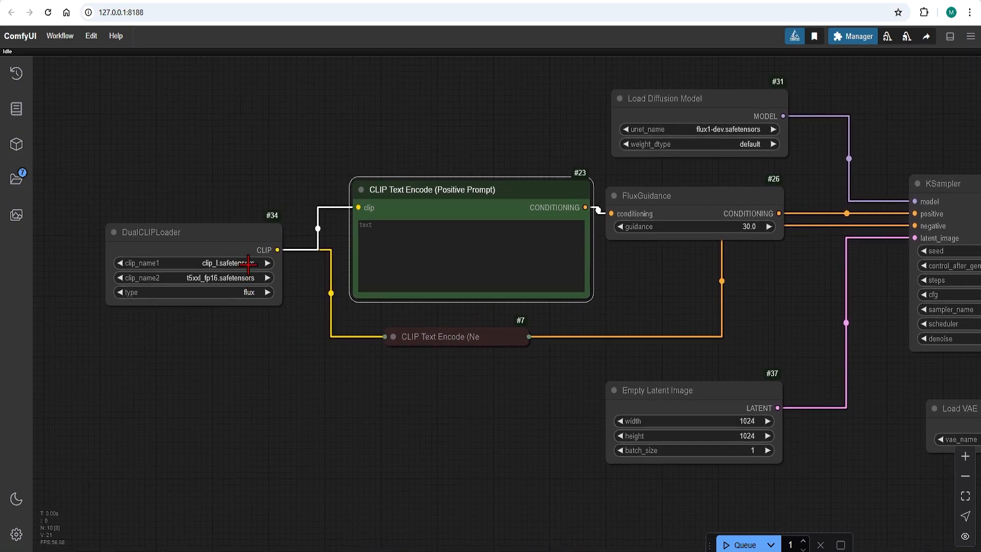
{"action": "mouse_move", "coordinate": [231, 357]}
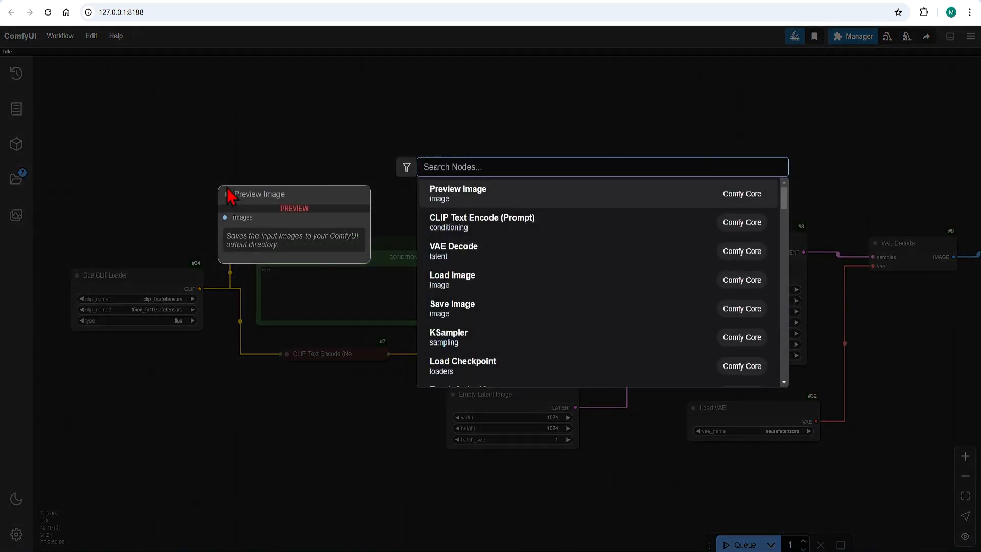
Add a Power Lora Loader (rgthree) node and place it above the positive prompt.
{"action": "type", "text": "pow"}
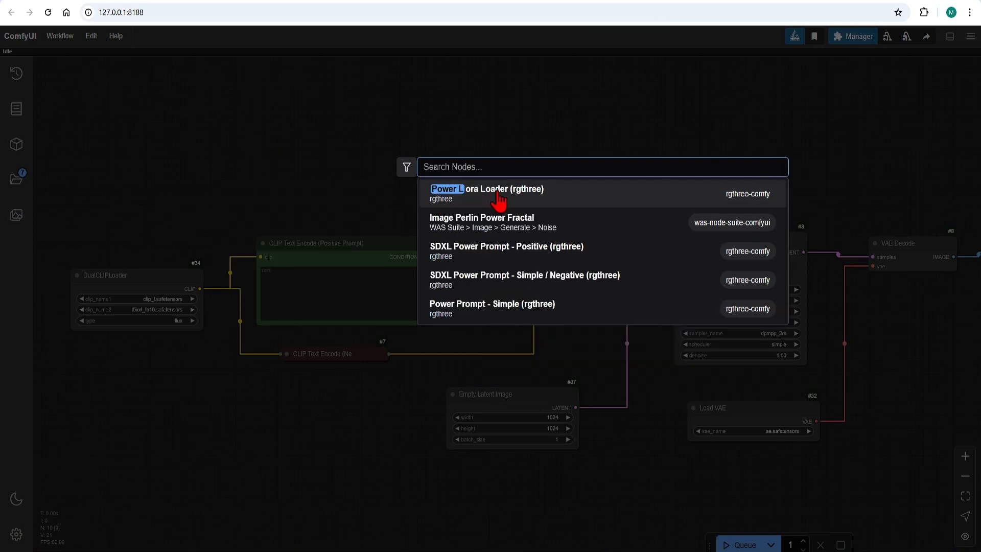
{"action": "left_click", "coordinate": [485, 189]}
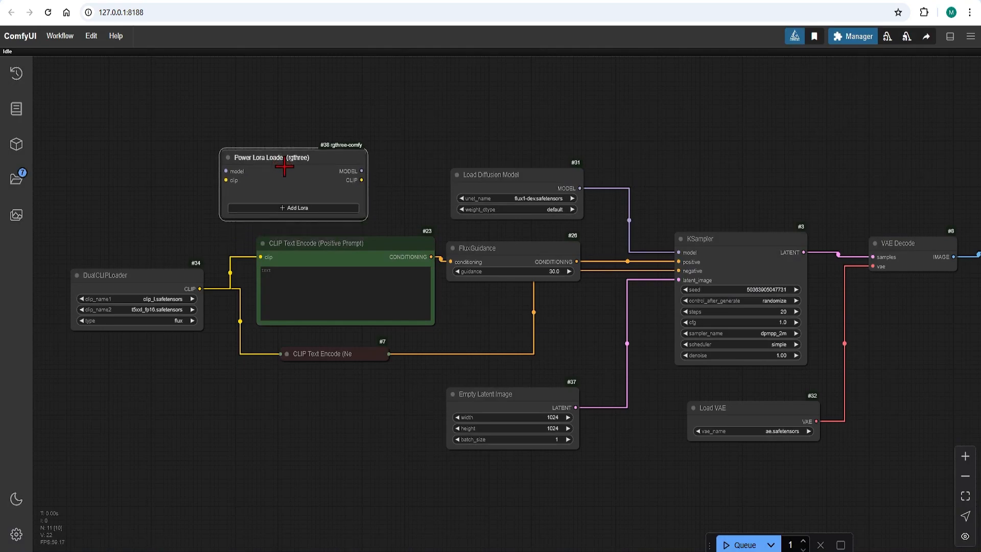
{"action": "left_click_drag", "start_coordinate": [292, 158], "coordinate": [305, 143]}
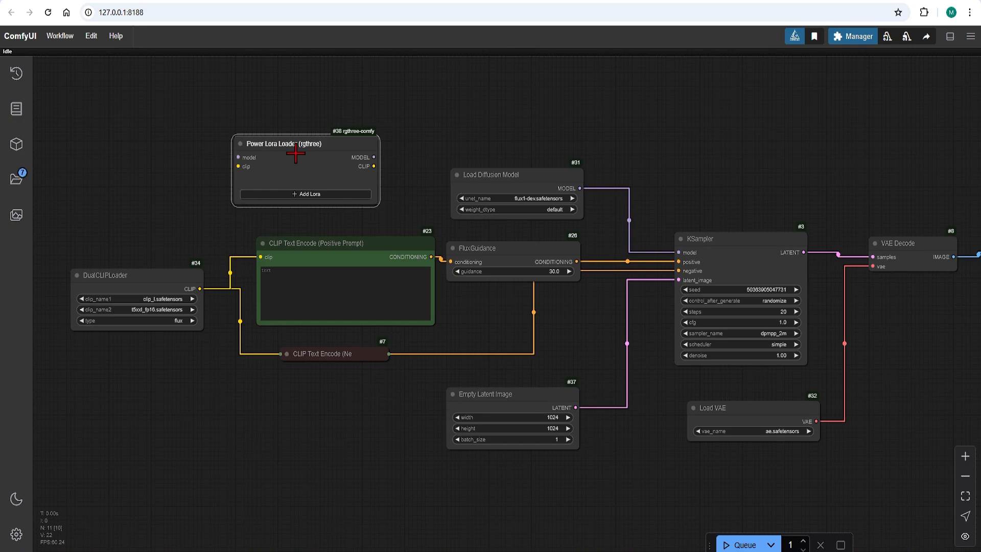
{"action": "mouse_move", "coordinate": [812, 89]}
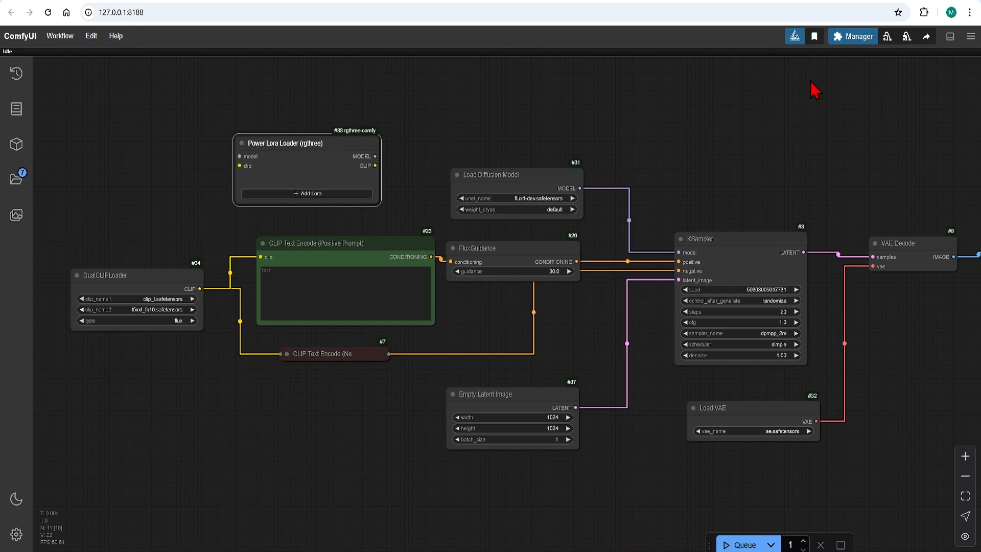
Look up the rgthree pack in the Manager's Custom Nodes Manager, then close it.
{"action": "left_click", "coordinate": [852, 36]}
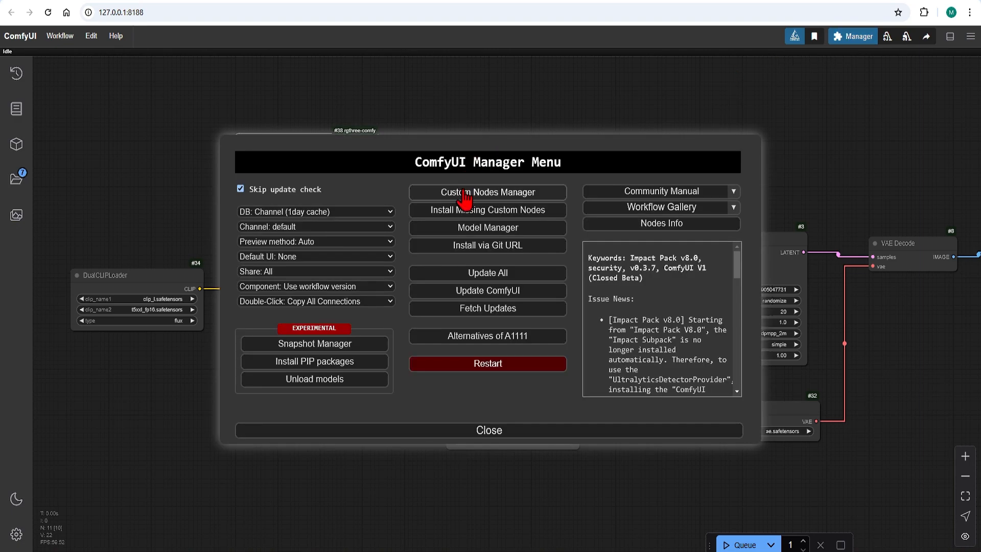
{"action": "left_click", "coordinate": [487, 192]}
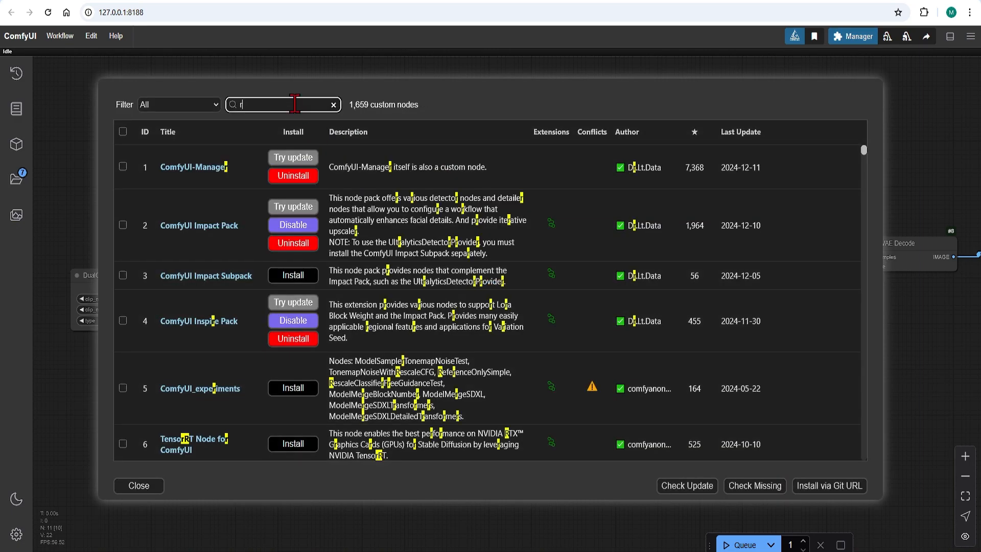
{"action": "type", "text": "gthree"}
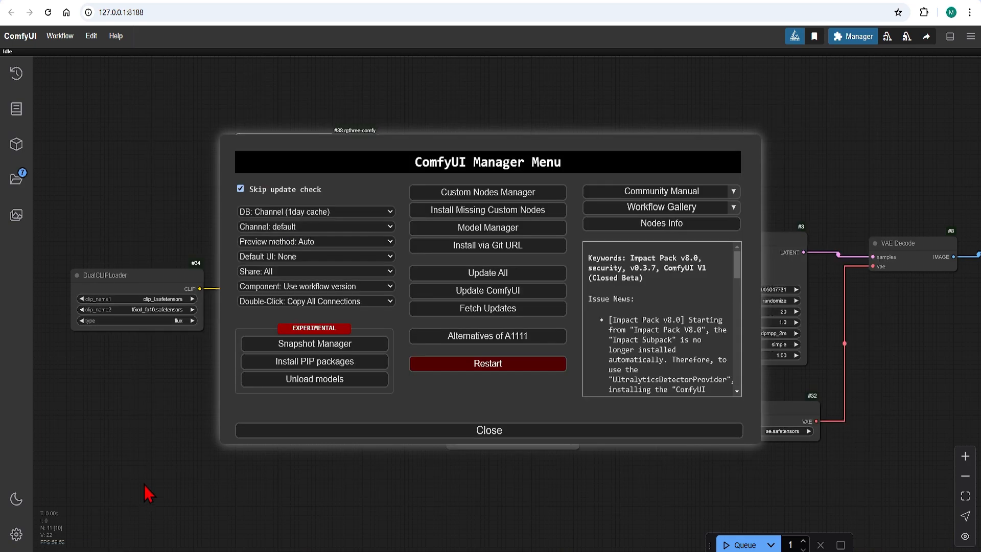
{"action": "left_click", "coordinate": [489, 430]}
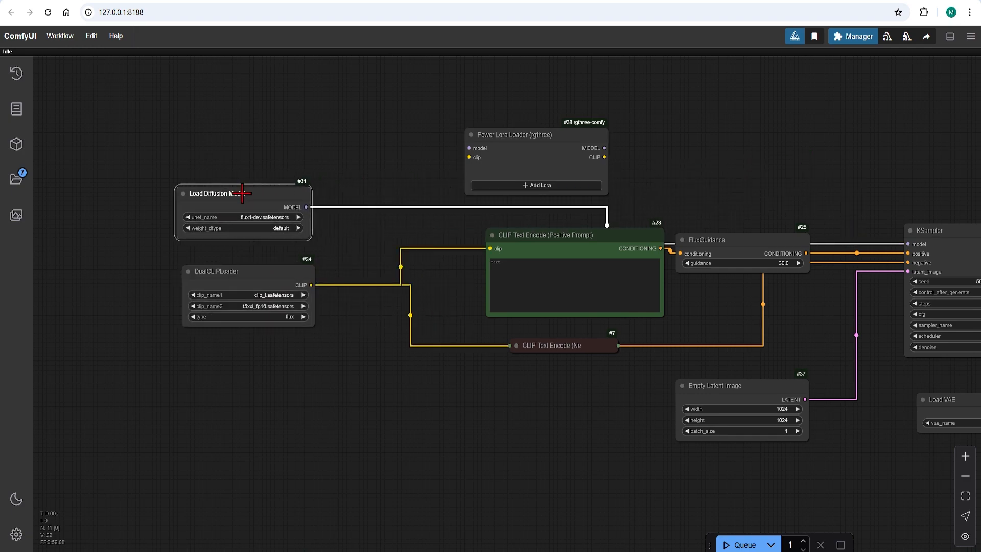
Wire MODEL and CLIP through the Power Lora Loader into the prompts and sampler.
{"action": "left_click_drag", "start_coordinate": [536, 134], "coordinate": [426, 154]}
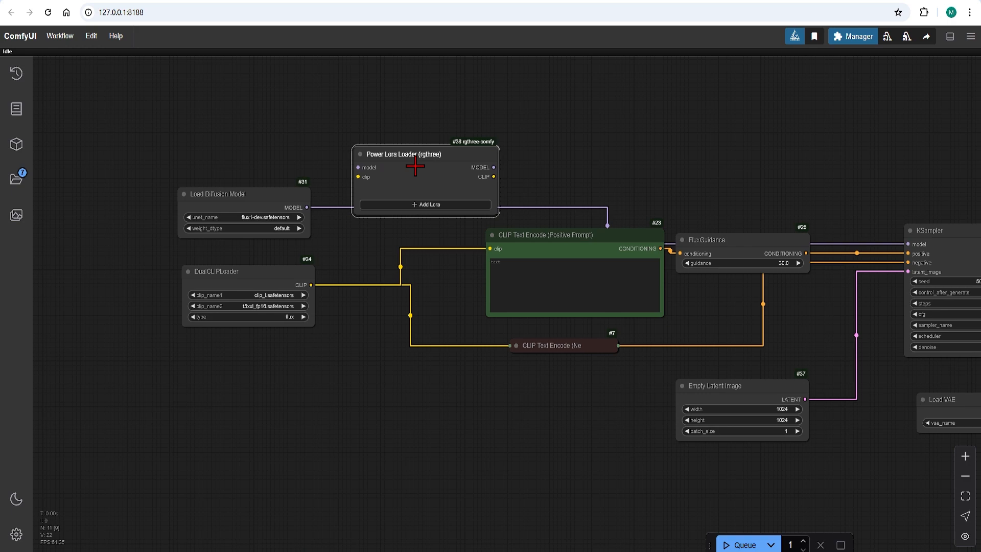
{"action": "left_click_drag", "start_coordinate": [405, 153], "coordinate": [405, 129]}
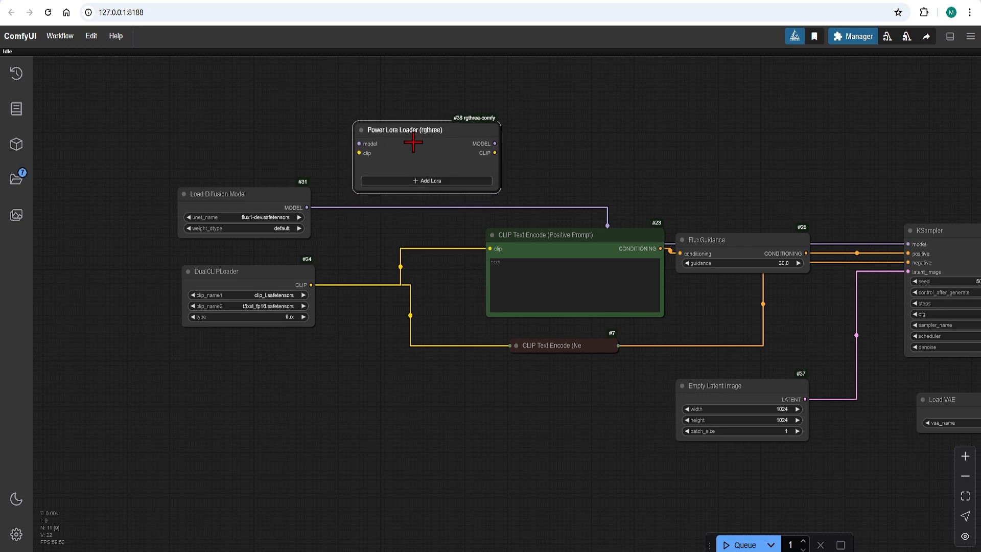
{"action": "left_click_drag", "start_coordinate": [307, 207], "coordinate": [359, 144]}
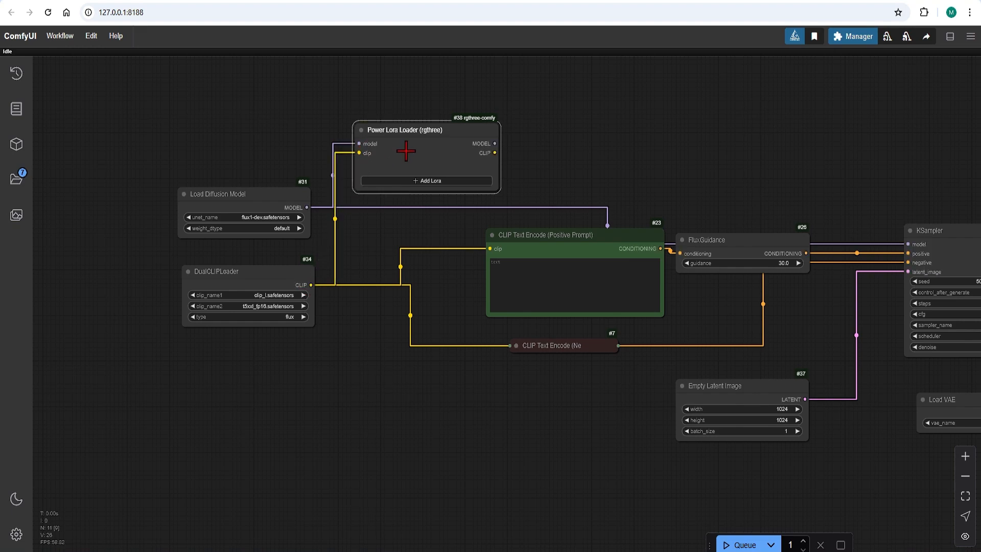
{"action": "mouse_move", "coordinate": [497, 142]}
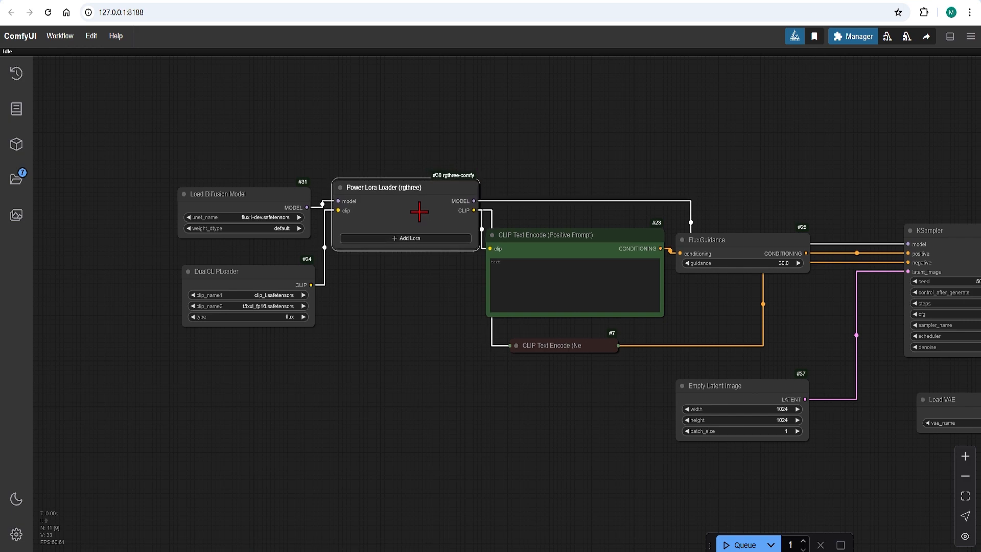
{"action": "left_click_drag", "start_coordinate": [244, 194], "coordinate": [172, 175]}
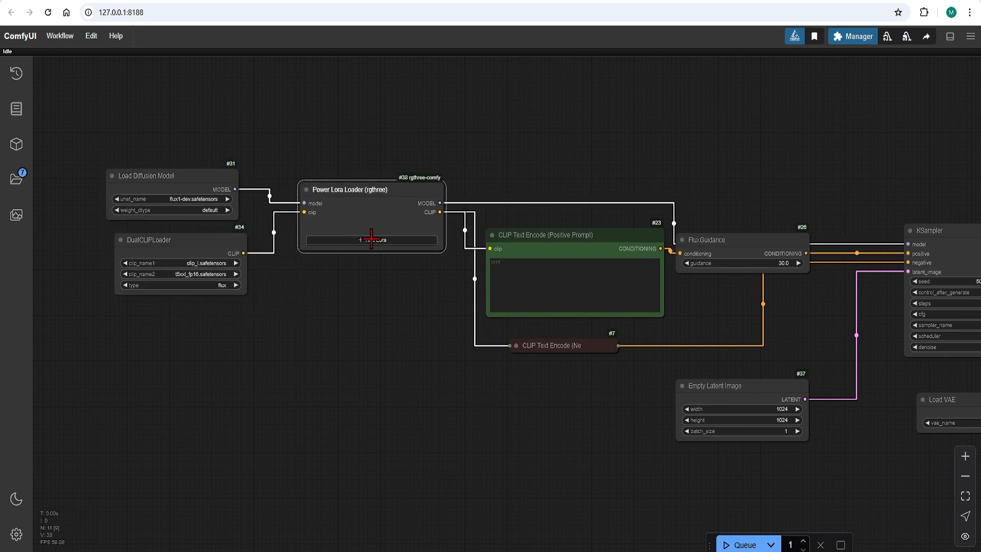
{"action": "left_click", "coordinate": [371, 240]}
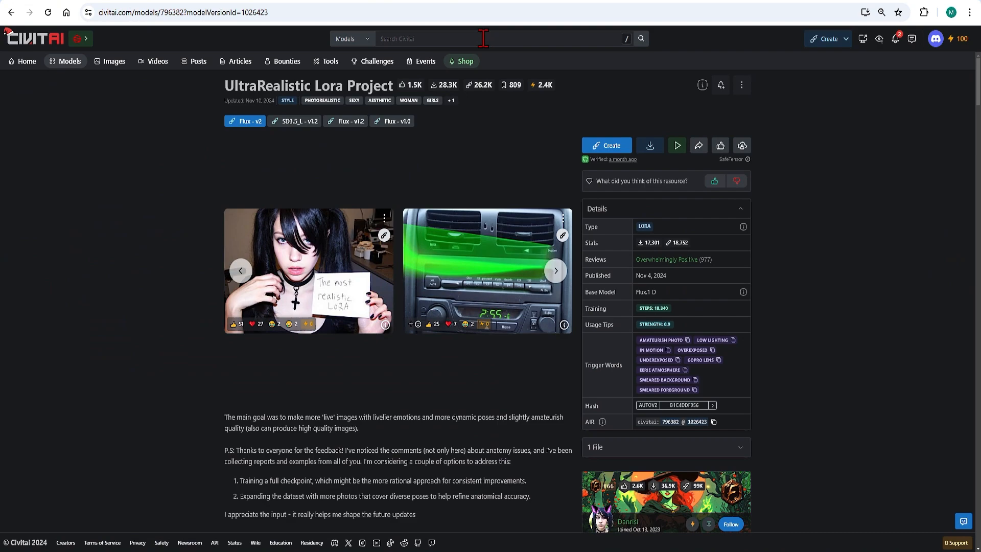
{"action": "mouse_move", "coordinate": [327, 118]}
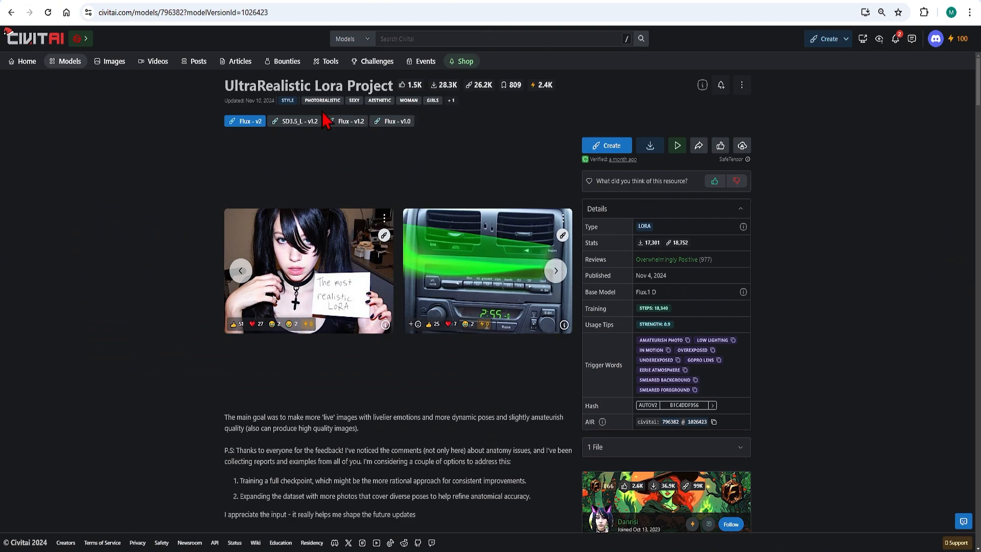
{"action": "mouse_move", "coordinate": [494, 190]}
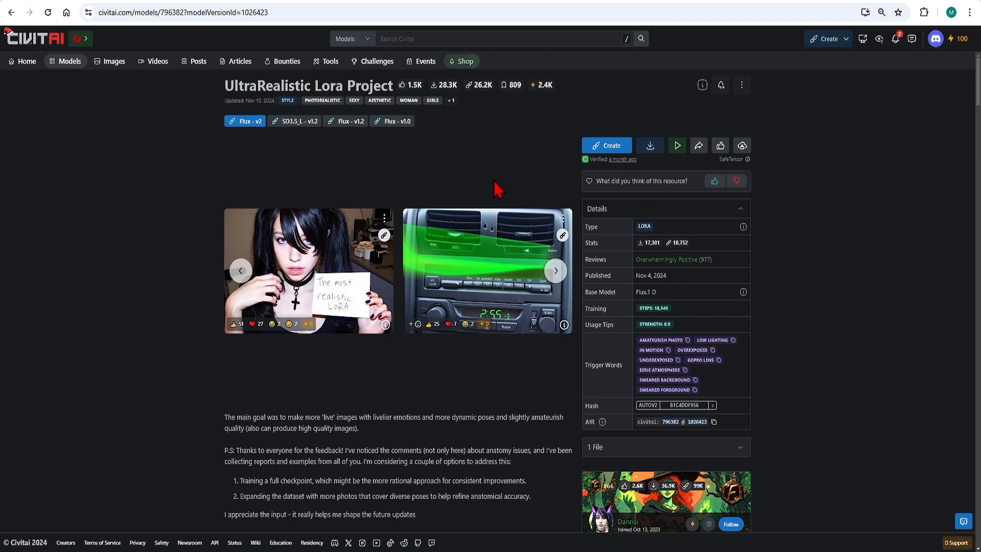
{"action": "mouse_move", "coordinate": [485, 331]}
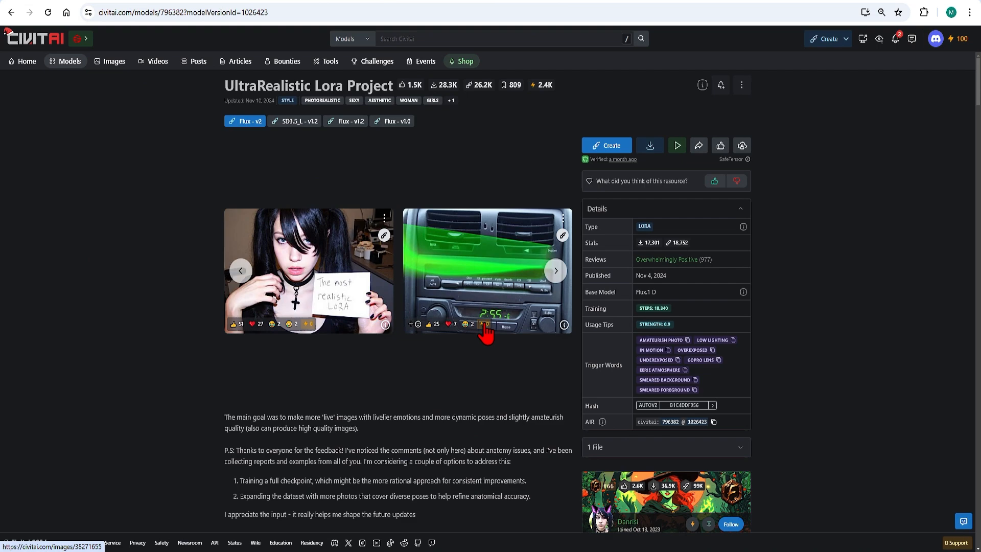
{"action": "mouse_move", "coordinate": [649, 279]}
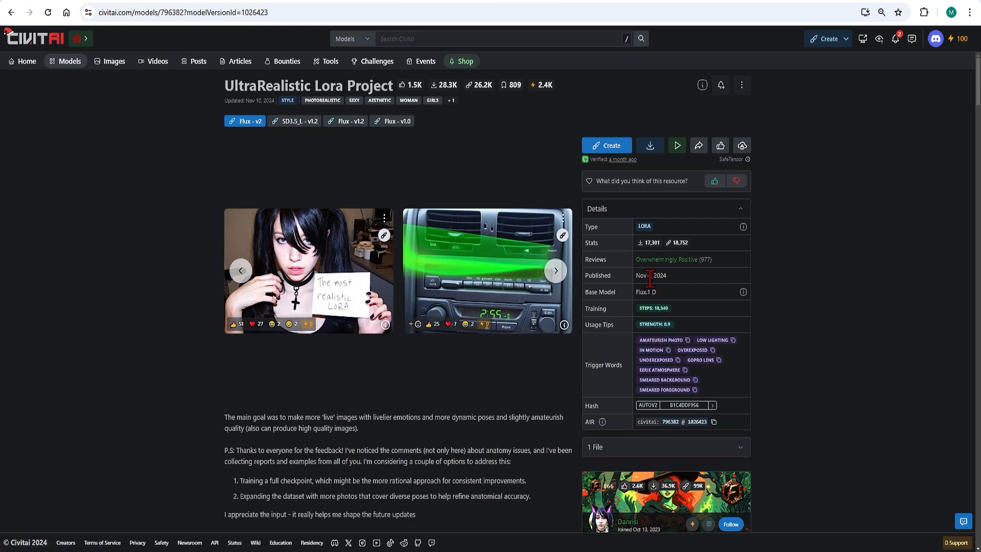
{"action": "double_click", "coordinate": [646, 292]}
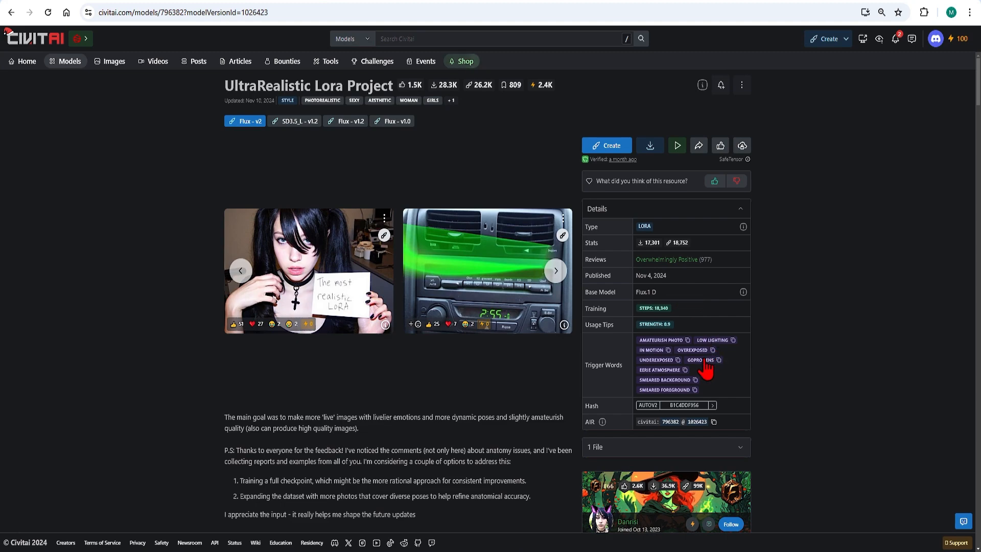
{"action": "mouse_move", "coordinate": [713, 391]}
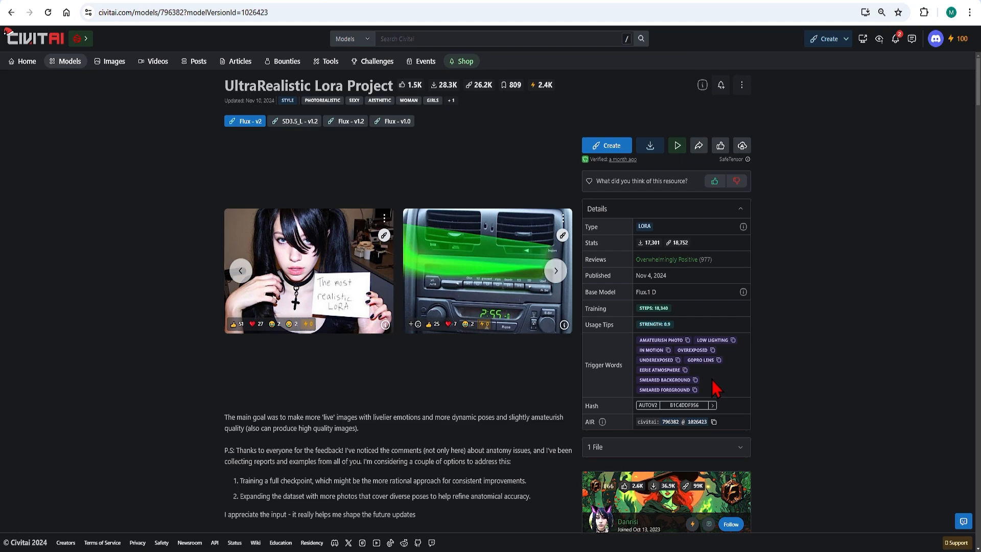
{"action": "mouse_move", "coordinate": [714, 384]}
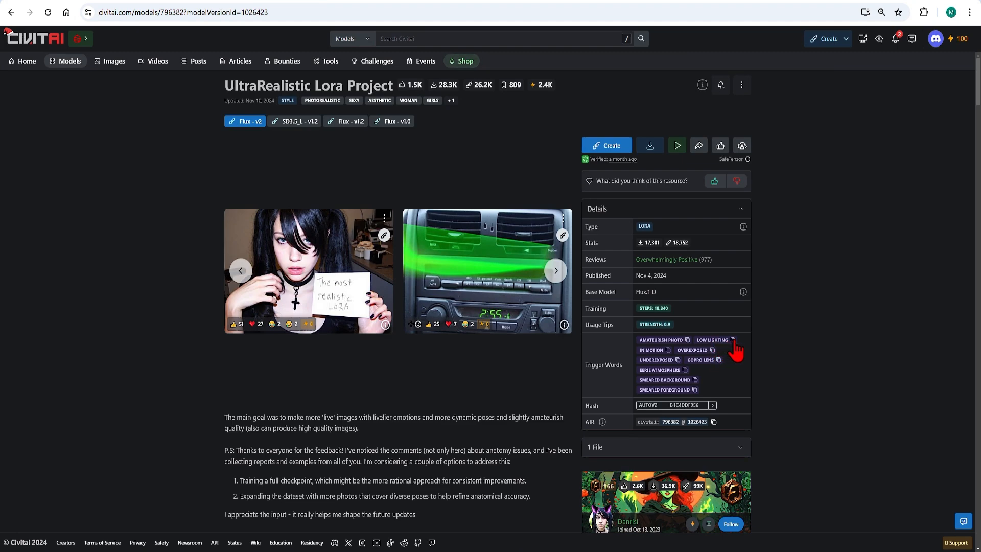
{"action": "scroll", "scroll_direction": "down", "scroll_amount": 3}
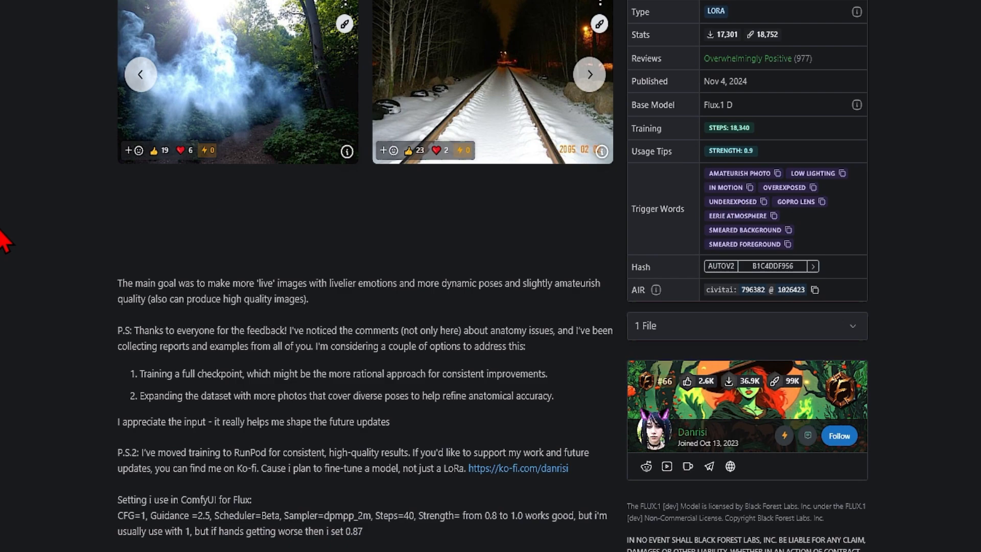
{"action": "scroll", "scroll_direction": "down", "scroll_amount": 3}
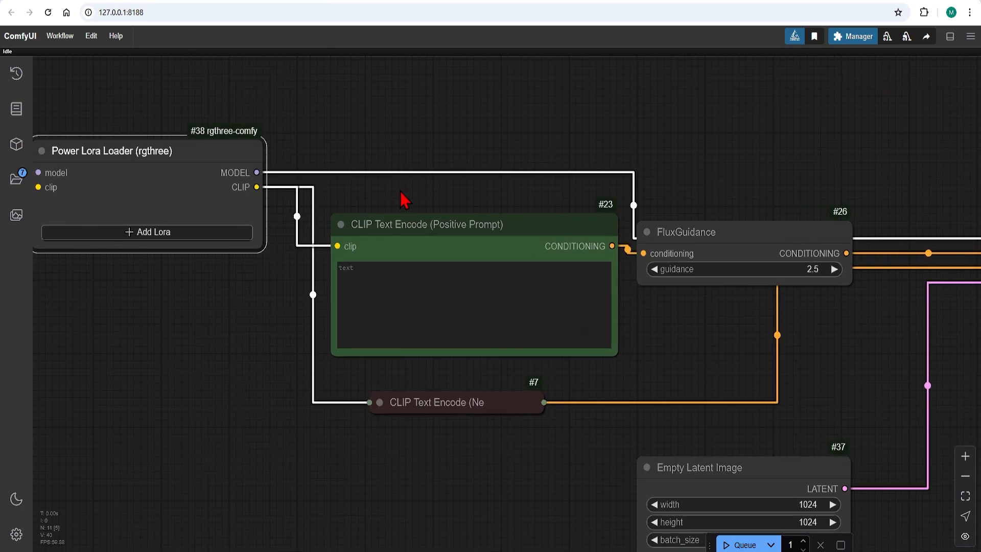
Type 'low lighting photo of precast modern three st' into the positive prompt.
{"action": "left_click", "coordinate": [474, 305]}
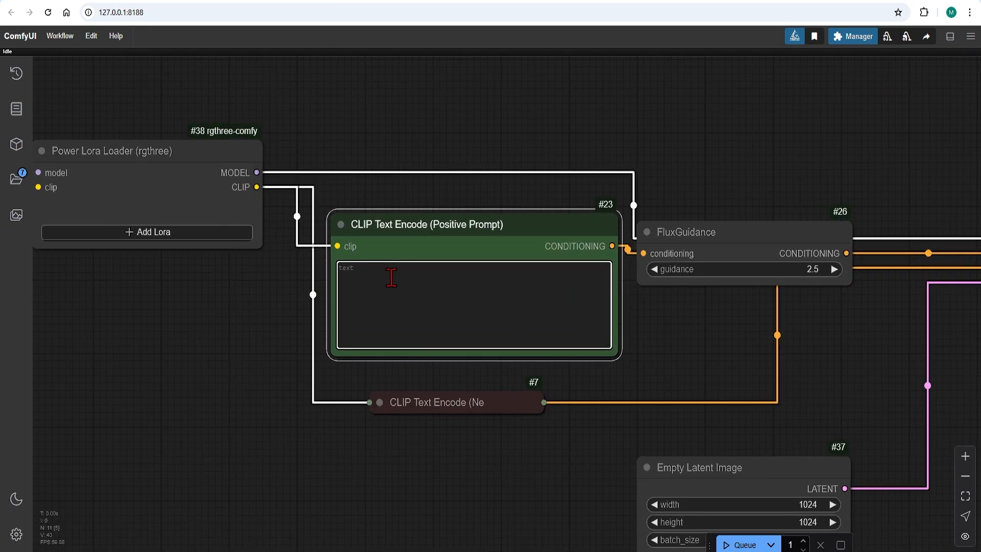
{"action": "type", "text": "low lighting photo of"}
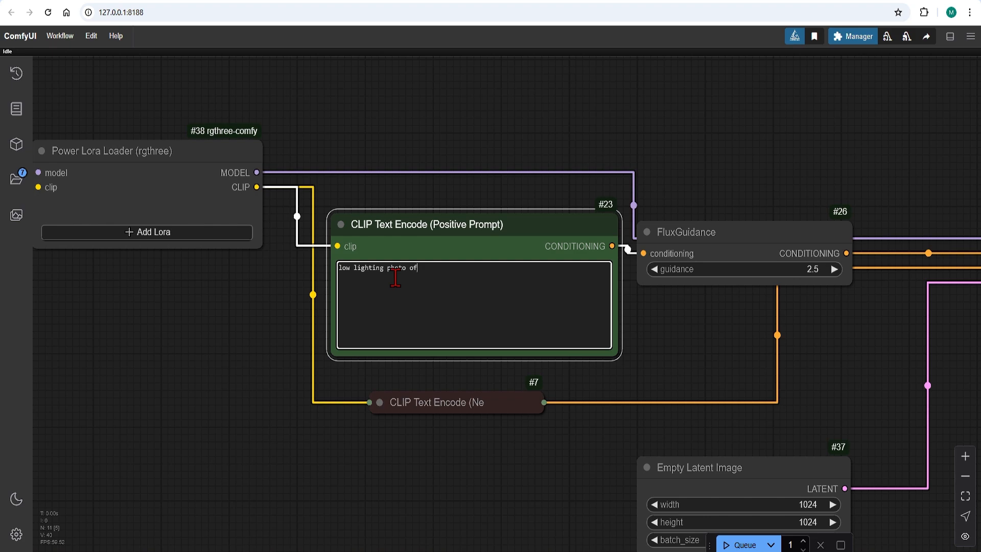
{"action": "type", "text": "precast modern three st"}
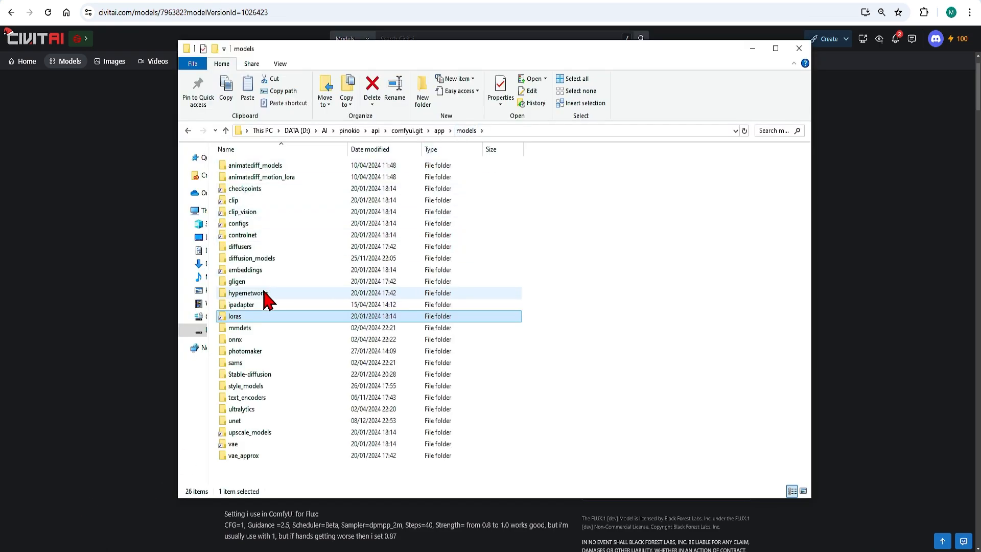
Open the loras folder in File Explorer to view UltraRealPhotolora.safetensors.
{"action": "double_click", "coordinate": [235, 316]}
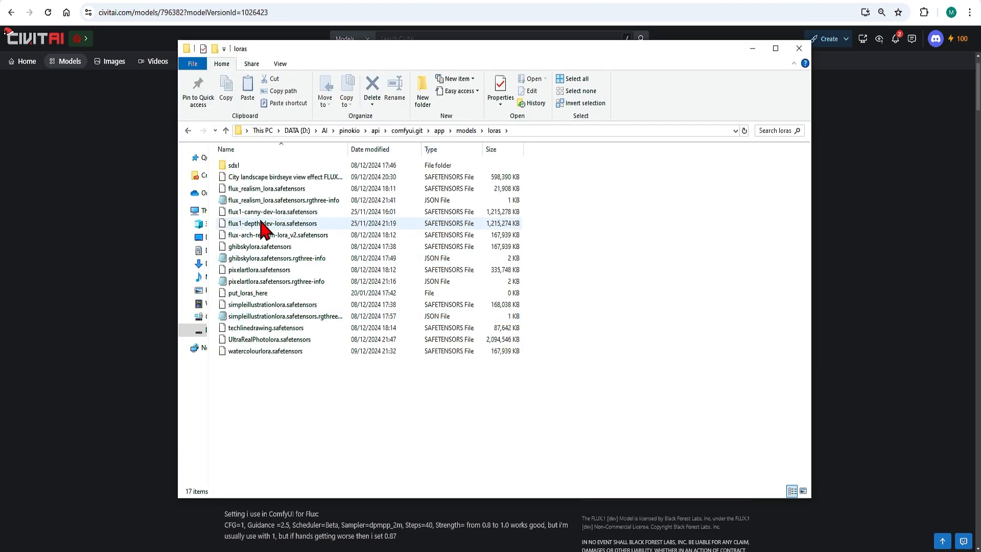
{"action": "left_click", "coordinate": [282, 177]}
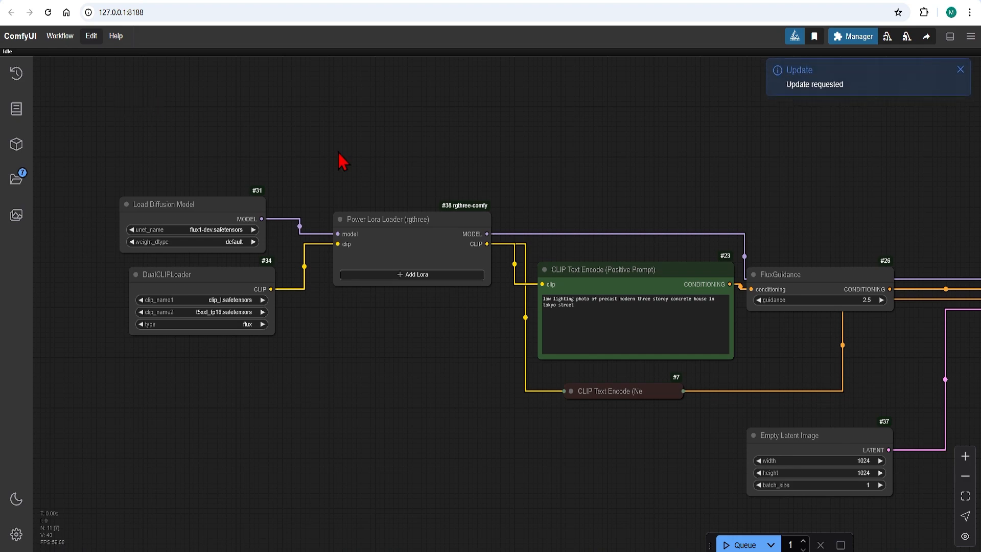
Load UltraRealPhotolora.safetensors in the Power Lora Loader at strength 1.00.
{"action": "left_click", "coordinate": [412, 274]}
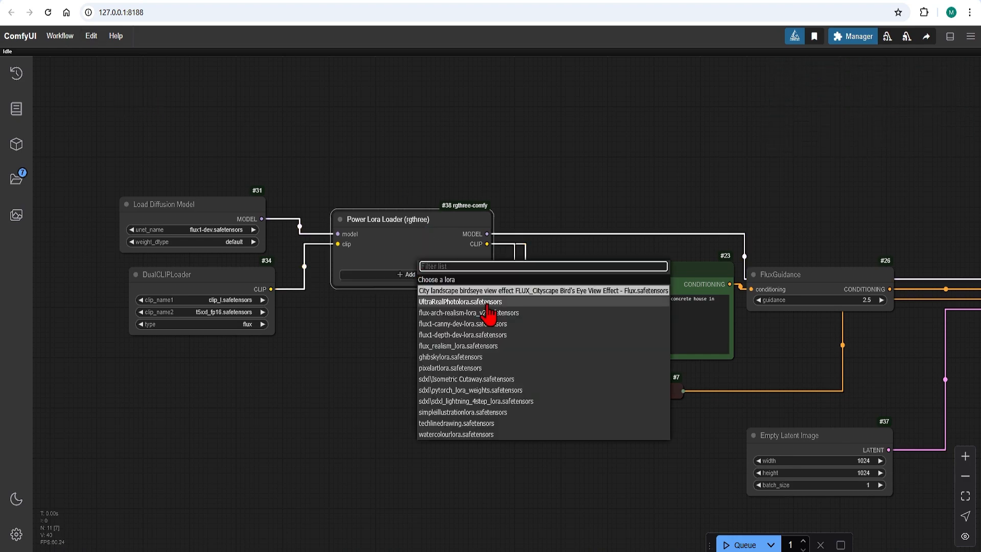
{"action": "left_click", "coordinate": [459, 302]}
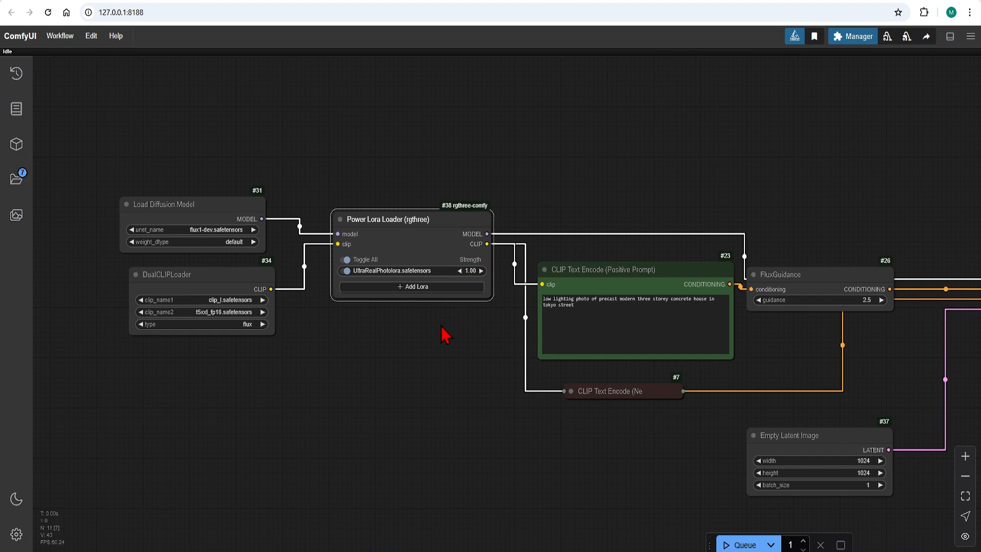
{"action": "mouse_move", "coordinate": [302, 328]}
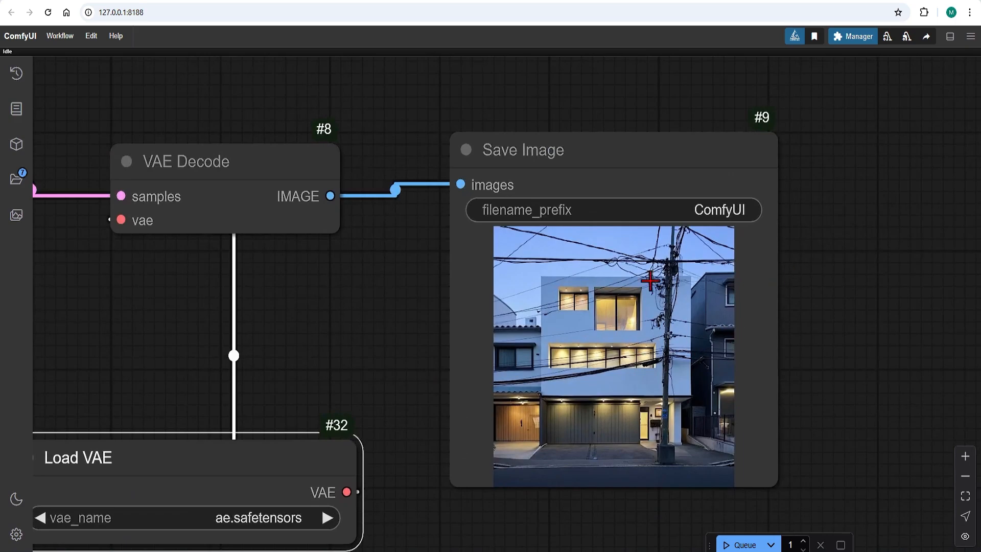
{"action": "mouse_move", "coordinate": [644, 342]}
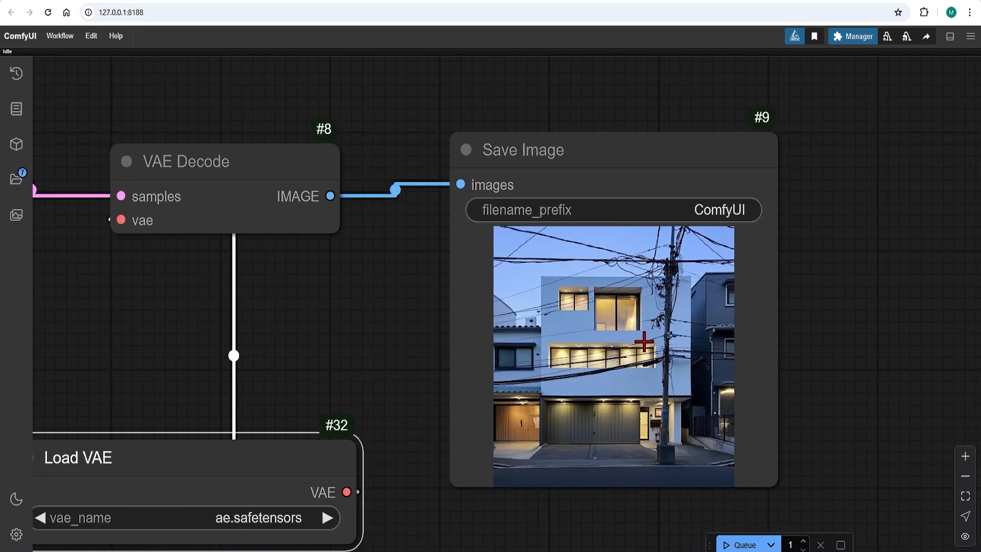
{"action": "mouse_move", "coordinate": [594, 434]}
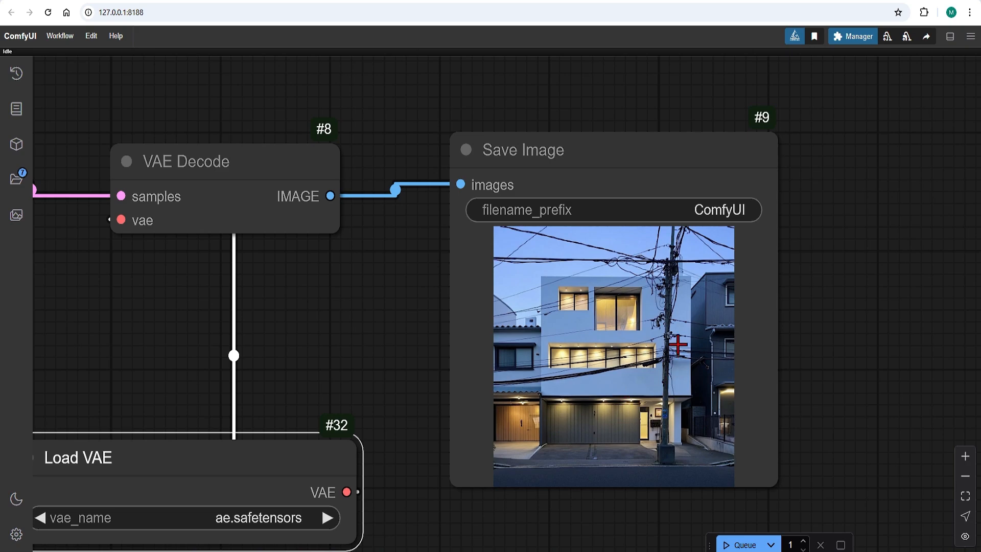
{"action": "mouse_move", "coordinate": [681, 345]}
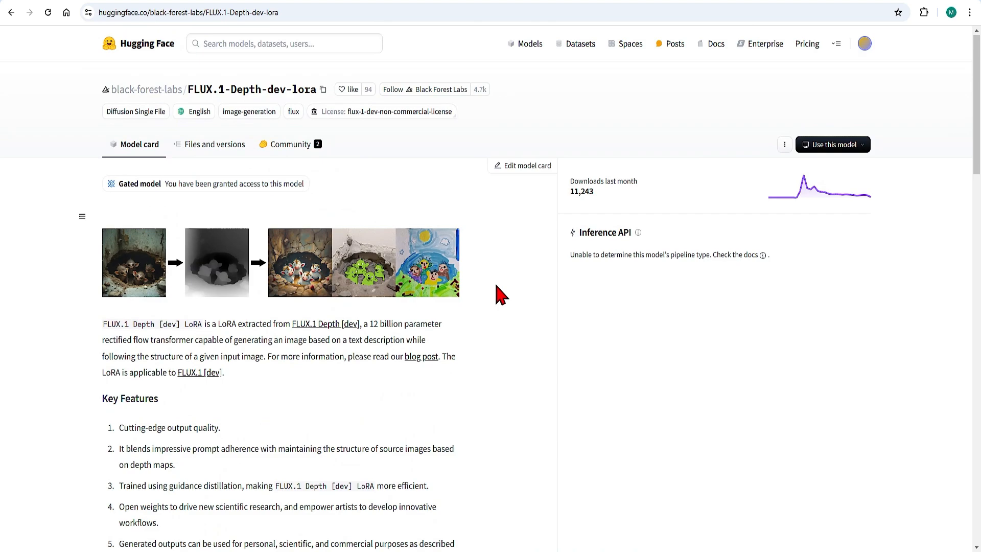
Open the Files and versions tab of the FLUX.1-Depth-dev-lora model card.
{"action": "scroll", "scroll_direction": "down", "scroll_amount": 3}
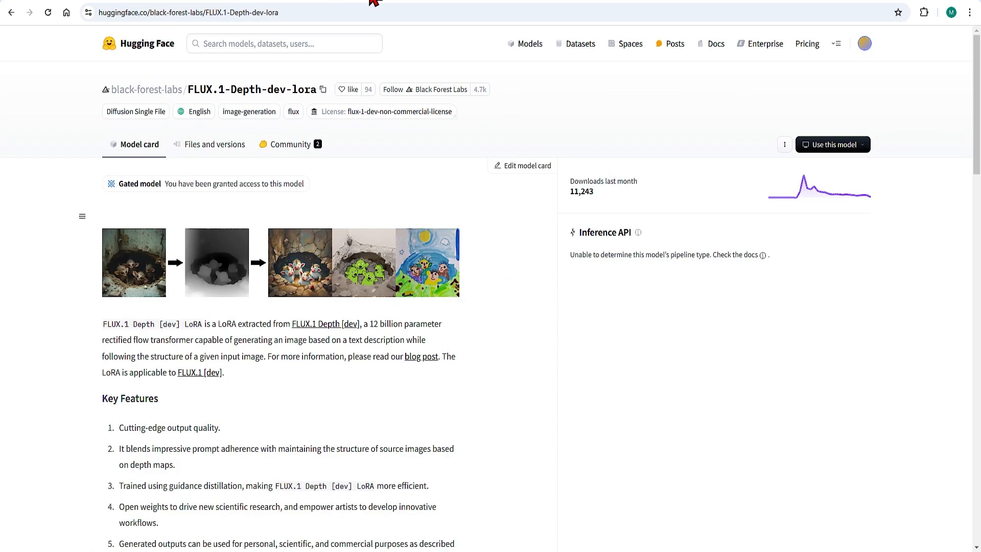
{"action": "left_click", "coordinate": [215, 144]}
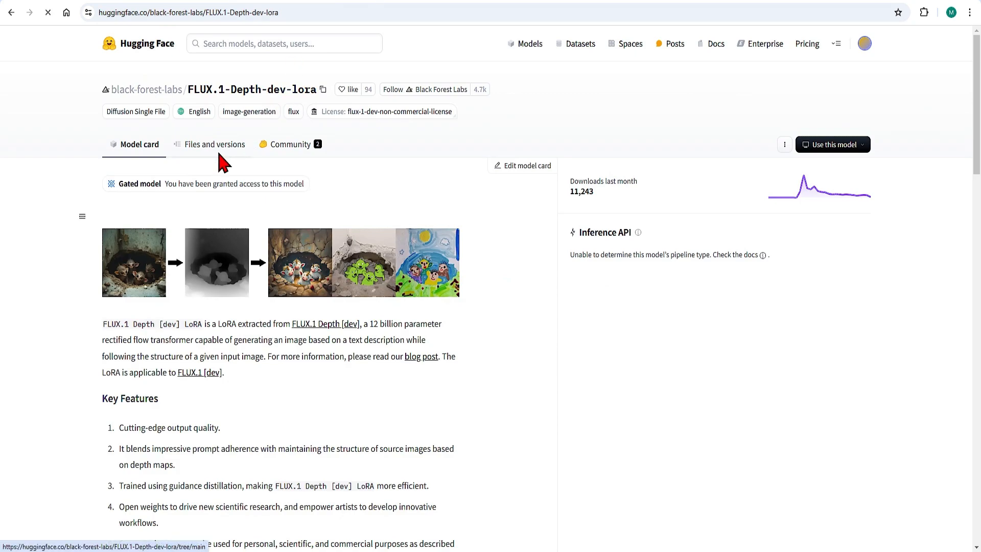
{"action": "left_click", "coordinate": [215, 144]}
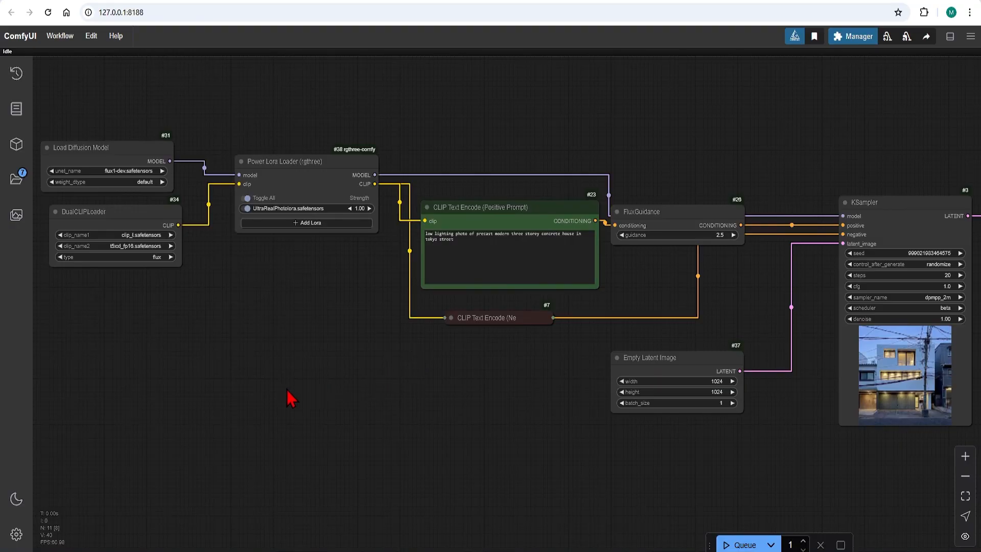
Add a Load Image node at lower left and an AIO Aux Preprocessor node.
{"action": "double_click", "coordinate": [288, 399]}
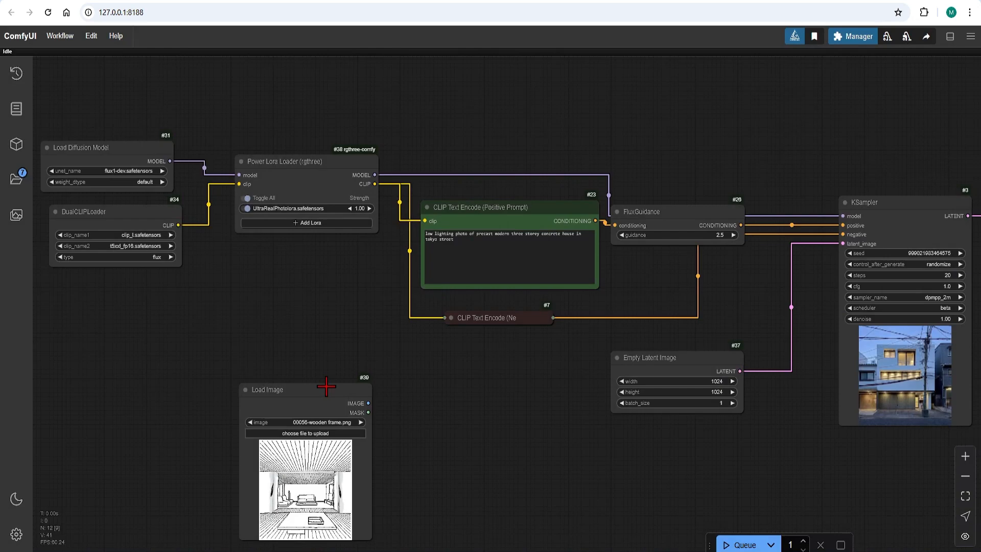
{"action": "left_click_drag", "start_coordinate": [305, 389], "coordinate": [204, 355]}
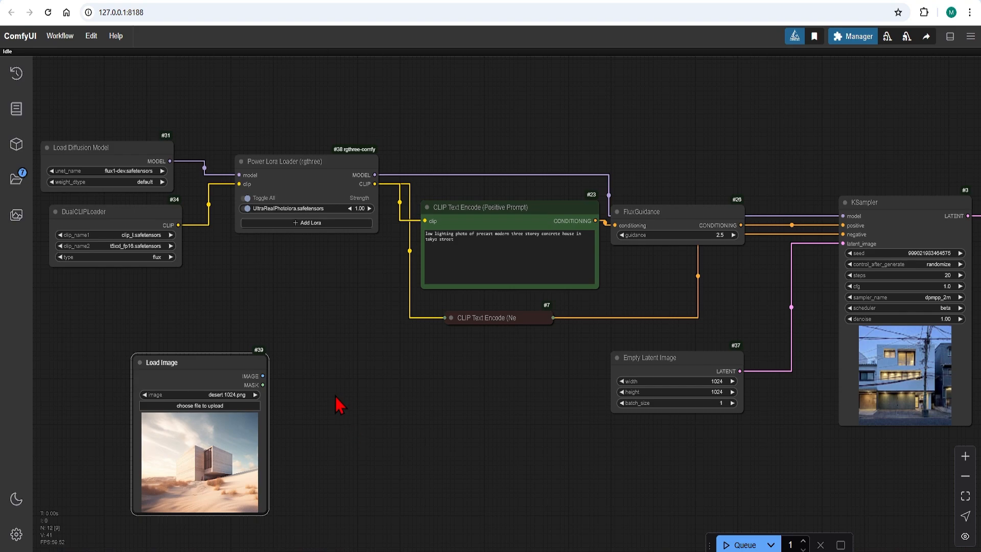
{"action": "double_click", "coordinate": [332, 394]}
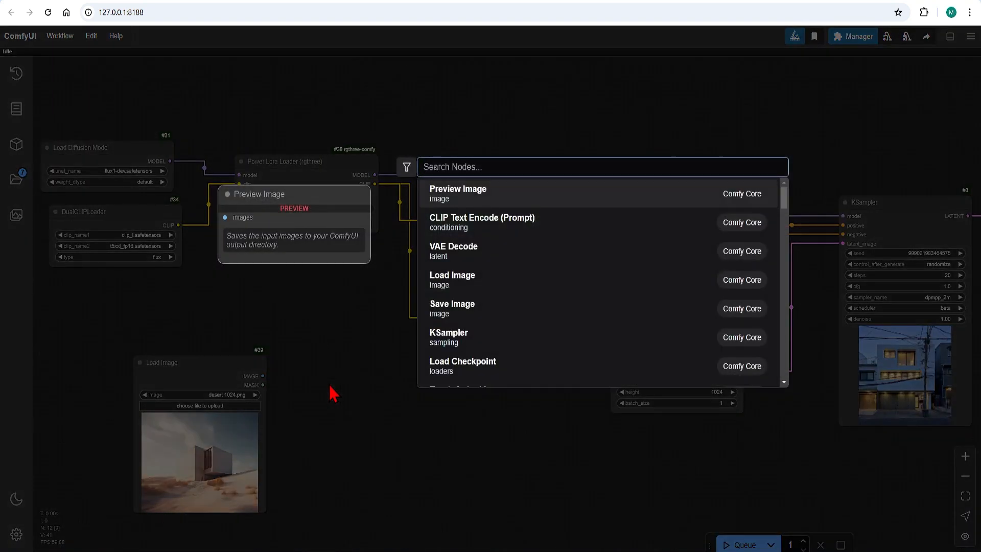
{"action": "type", "text": "preproce"}
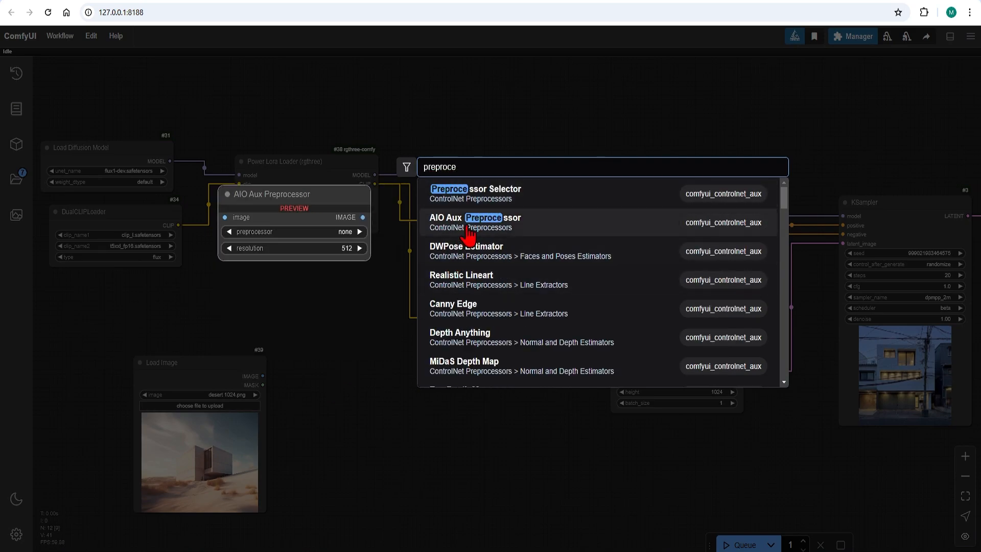
{"action": "left_click", "coordinate": [474, 218]}
{"action": "type", "text": "dep"}
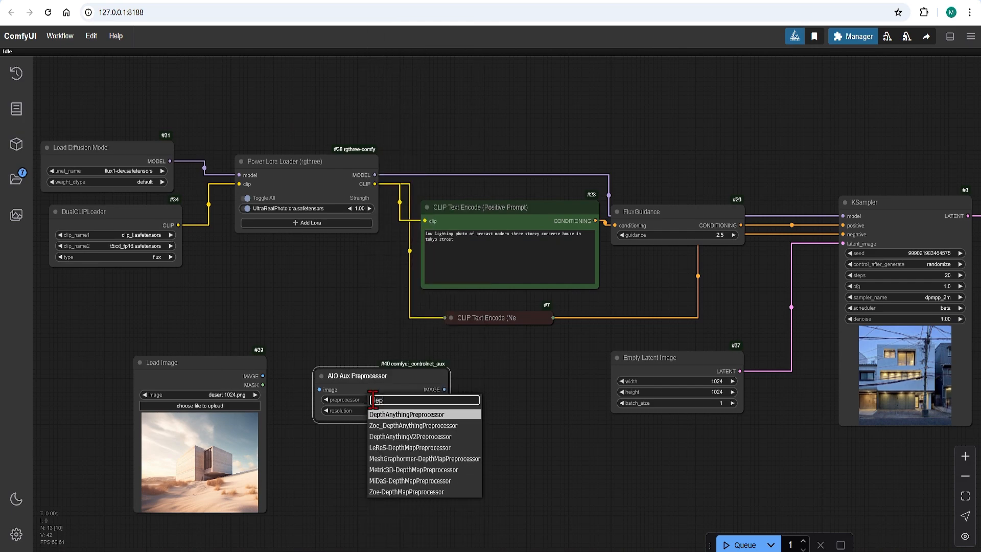
Set DepthAnything at 1024, feed in the loaded image, and add Preview Image.
{"action": "left_click", "coordinate": [407, 415]}
{"action": "type", "text": "1024"}
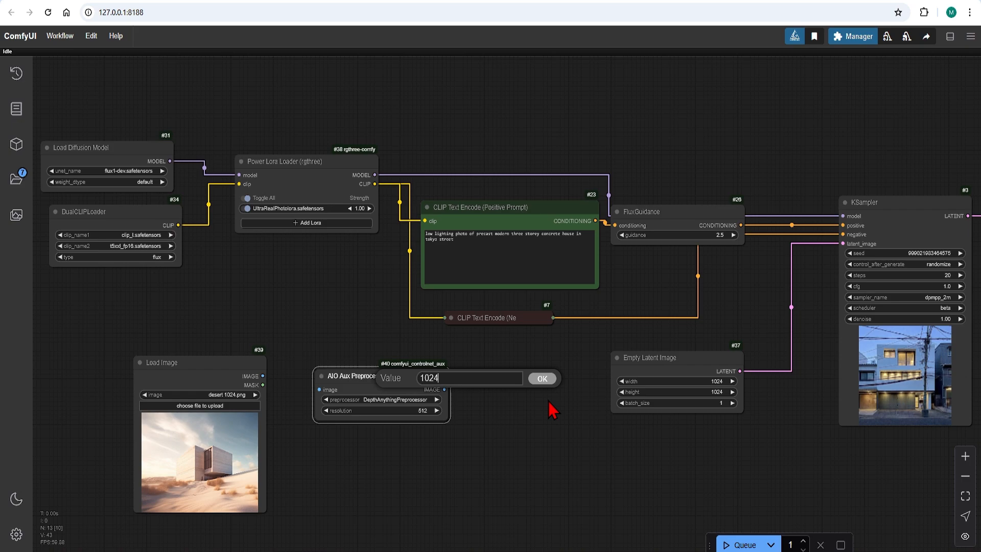
{"action": "left_click", "coordinate": [542, 379]}
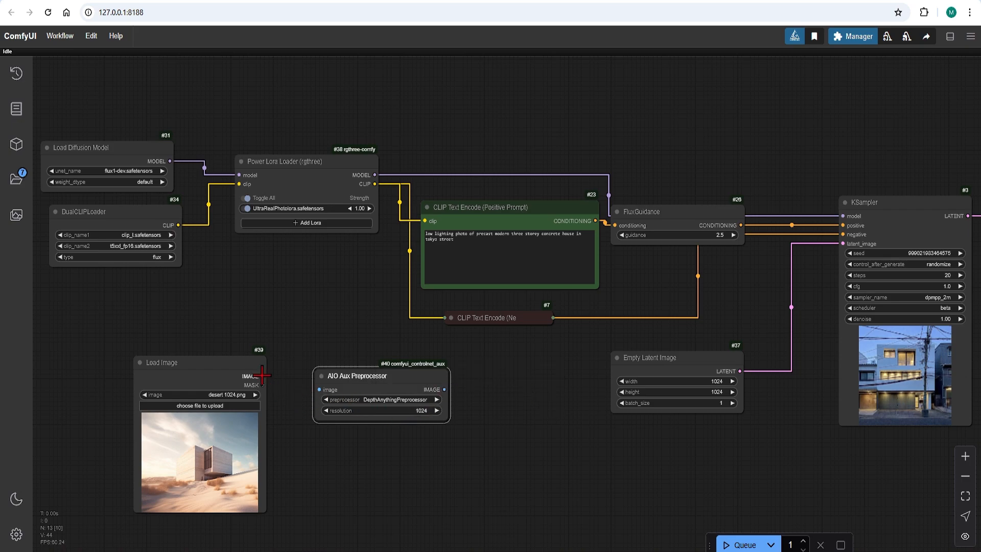
{"action": "left_click_drag", "start_coordinate": [262, 376], "coordinate": [319, 390]}
{"action": "type", "text": "previ"}
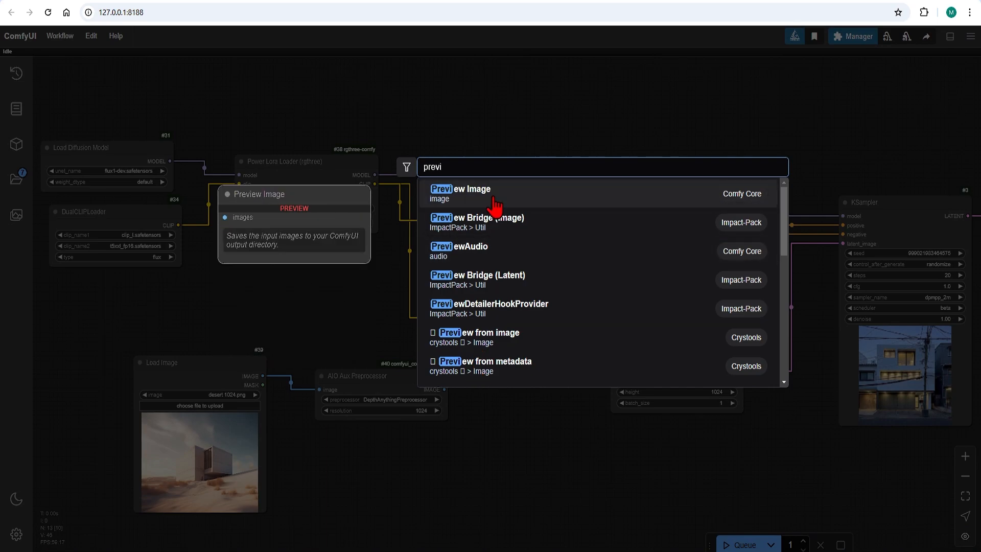
{"action": "left_click", "coordinate": [460, 189]}
{"action": "type", "text": "pixt"}
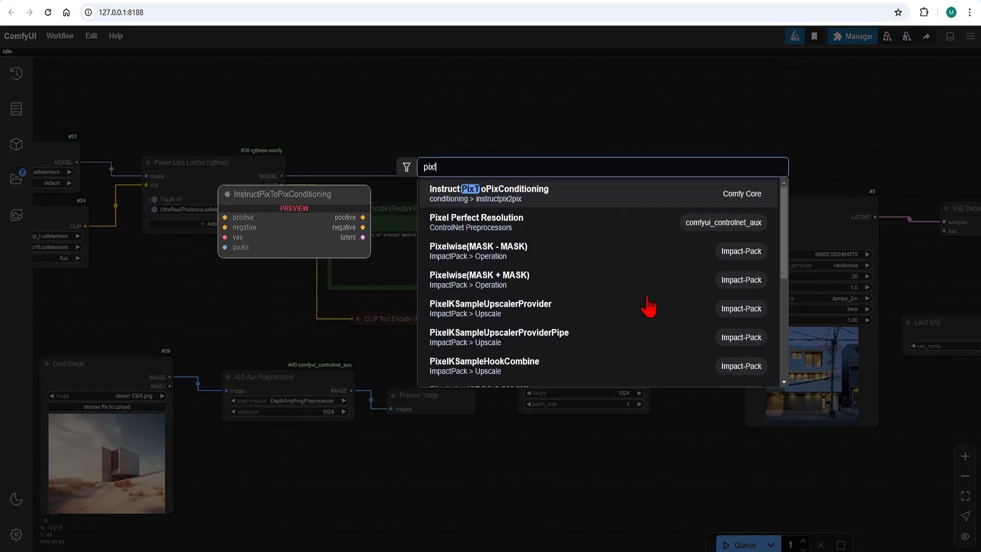
Add InstructPixToPixConditioning and connect the FluxGuidance output to its positive input.
{"action": "left_click", "coordinate": [489, 189]}
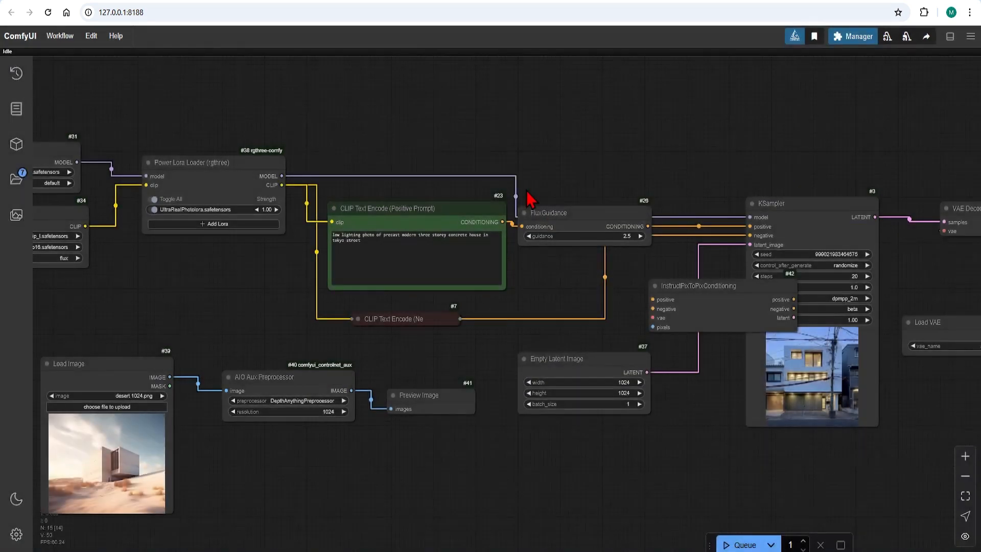
{"action": "left_click_drag", "start_coordinate": [698, 286], "coordinate": [610, 321]}
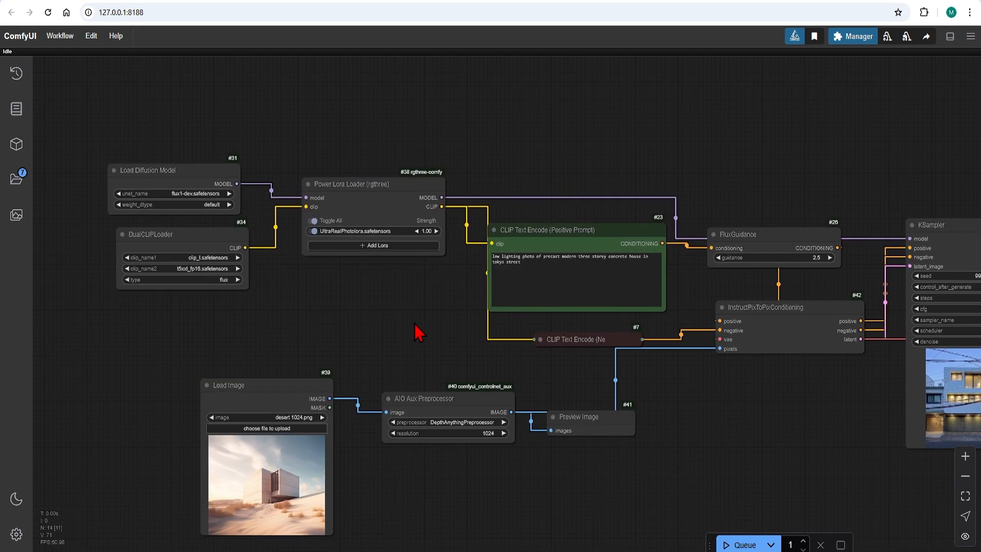
Add flux1-depth-dev-lora to the loader and change the prompt setting to 'city'.
{"action": "left_click", "coordinate": [373, 245]}
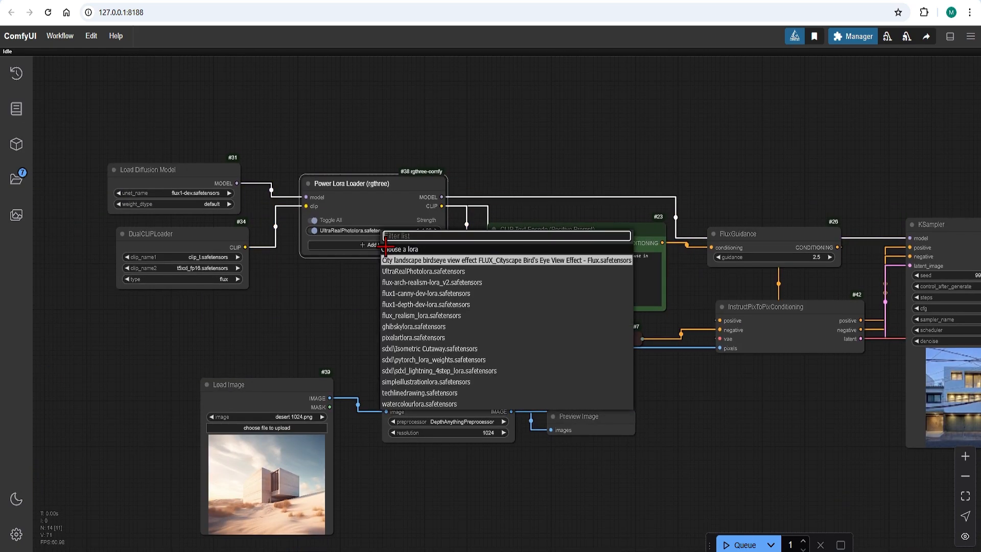
{"action": "left_click", "coordinate": [426, 304]}
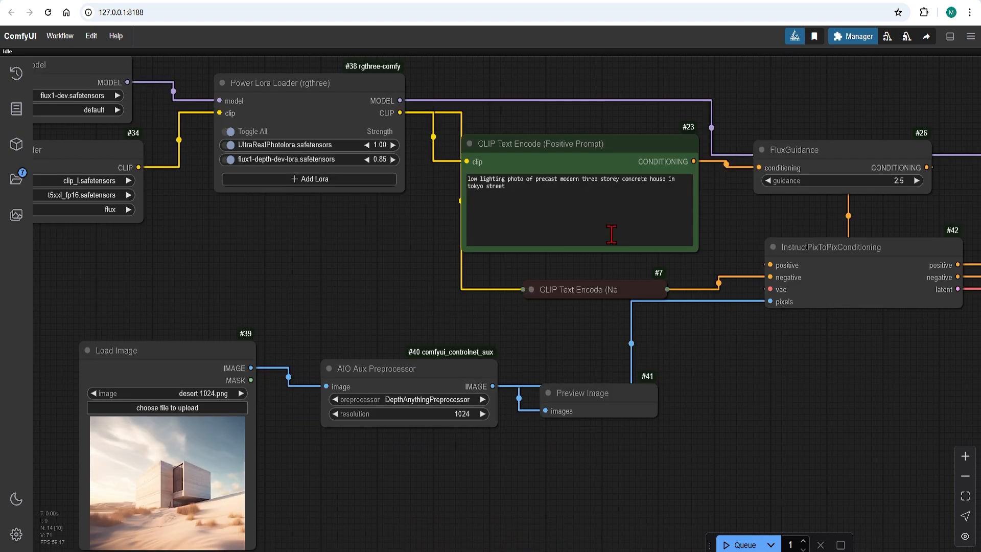
{"action": "mouse_move", "coordinate": [668, 197]}
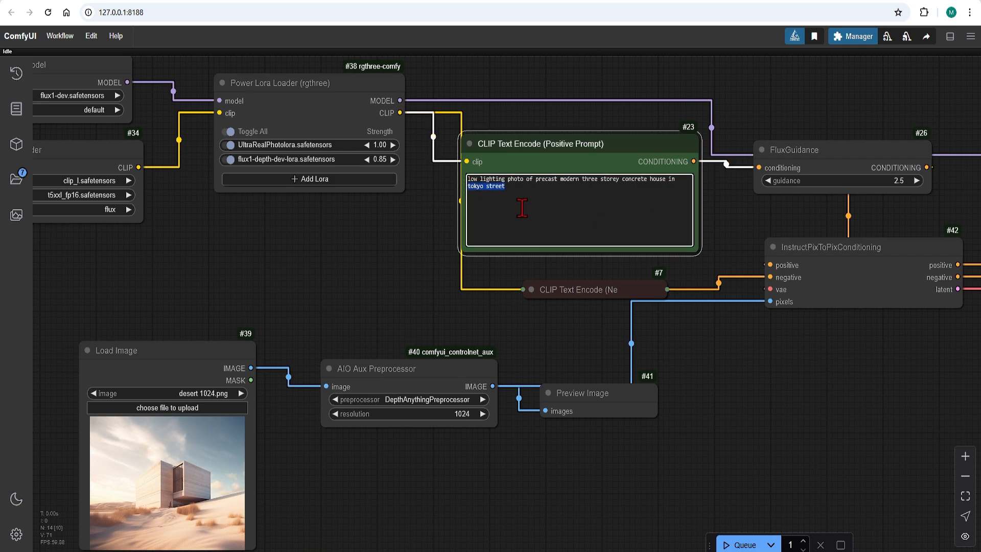
{"action": "type", "text": "city"}
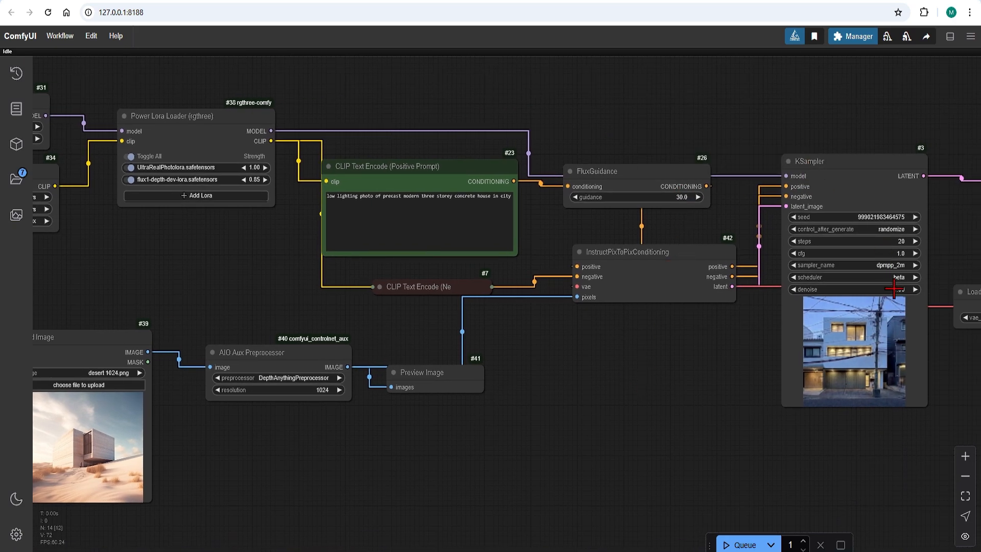
{"action": "left_click", "coordinate": [745, 544]}
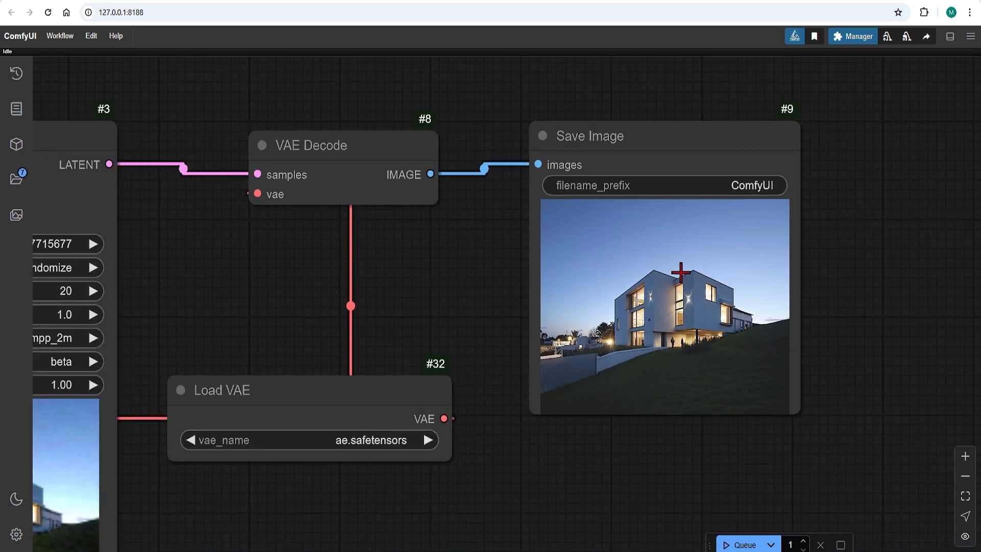
Scroll to compare the dusk house render with the depth map preview.
{"action": "scroll", "scroll_direction": "down", "scroll_amount": 3}
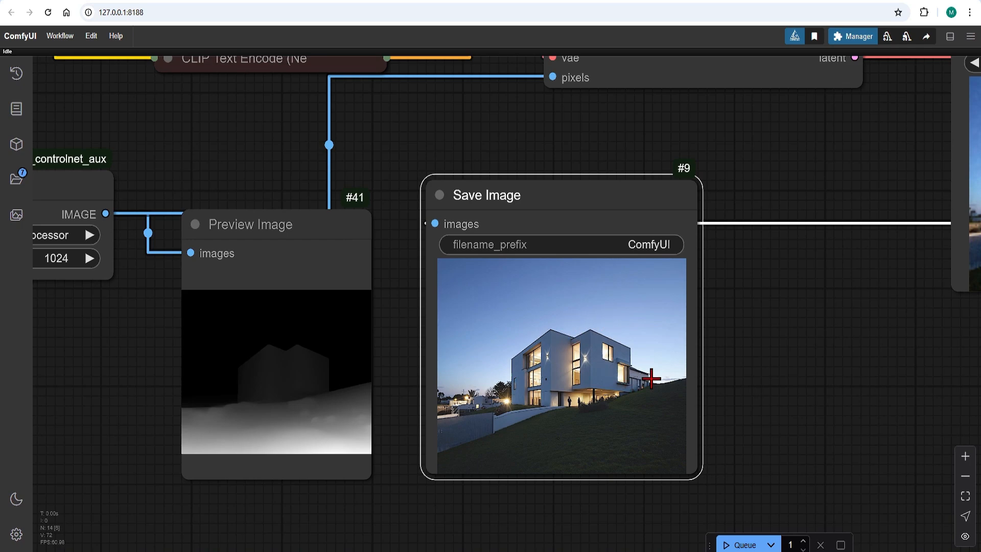
{"action": "mouse_move", "coordinate": [425, 435]}
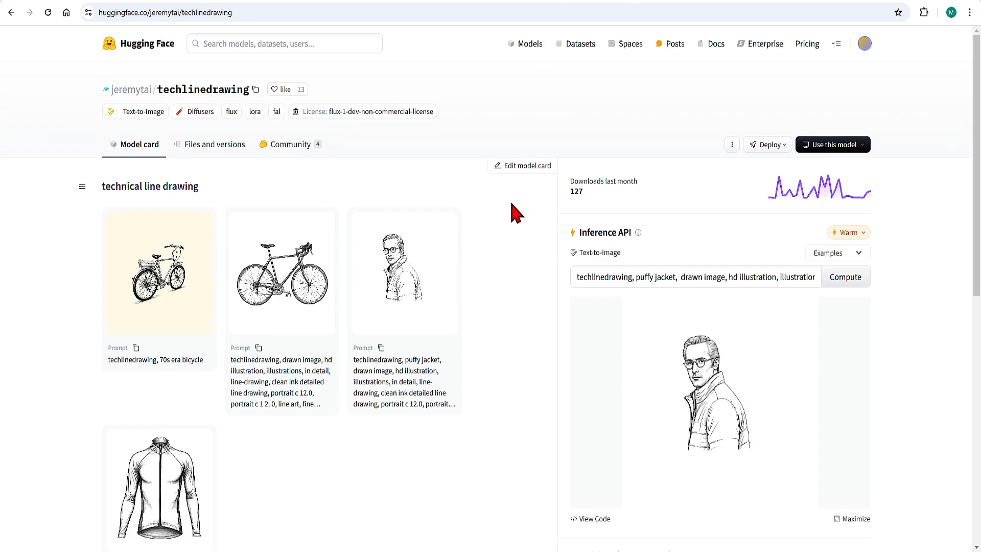
Load the 70s-era bicycle example and select the trigger word 'techlinedrawing'.
{"action": "left_click", "coordinate": [215, 144]}
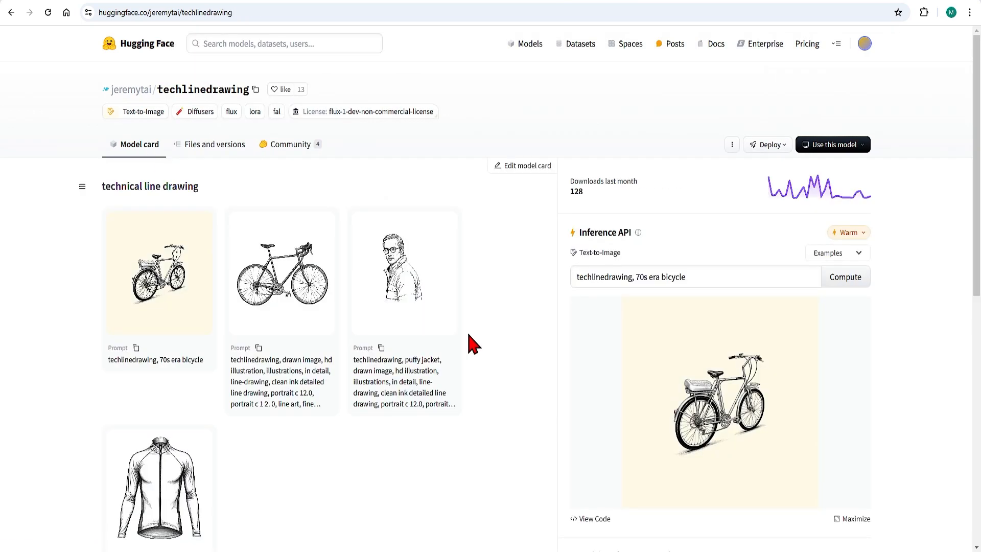
{"action": "scroll", "scroll_direction": "down", "scroll_amount": 3}
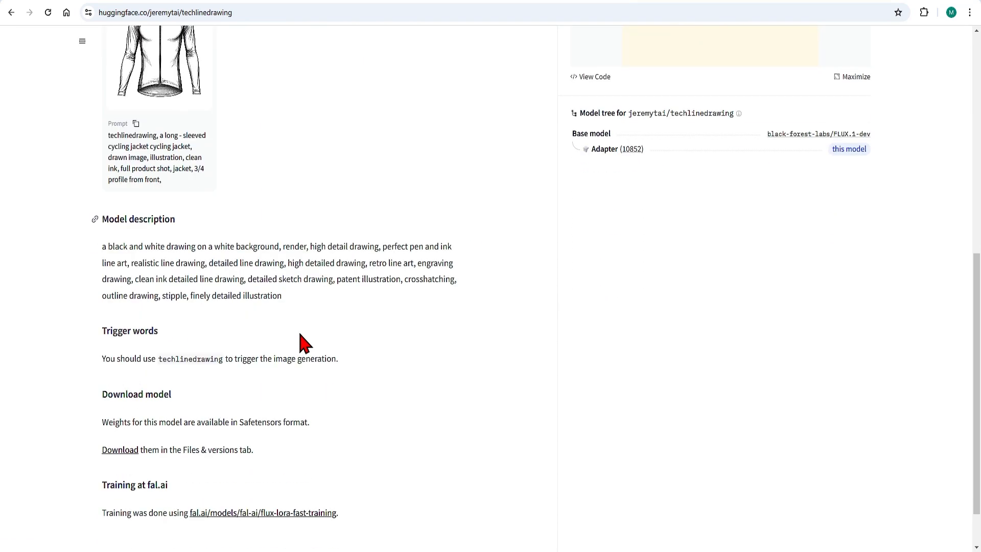
{"action": "double_click", "coordinate": [190, 359]}
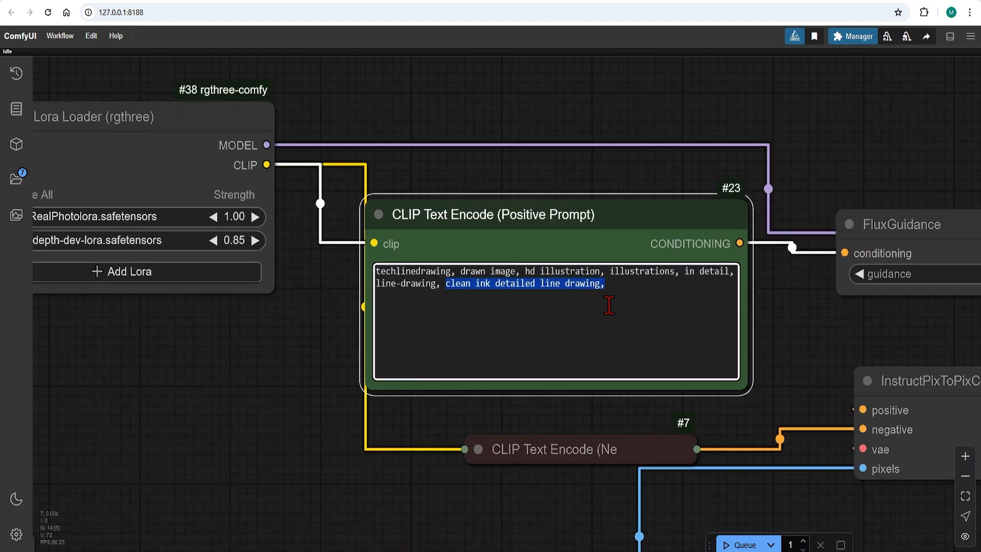
Rewrite the positive prompt to begin 'pencil line-drawing' for the techlinedrawing render.
{"action": "type", "text": "pencil line-drawing of w"}
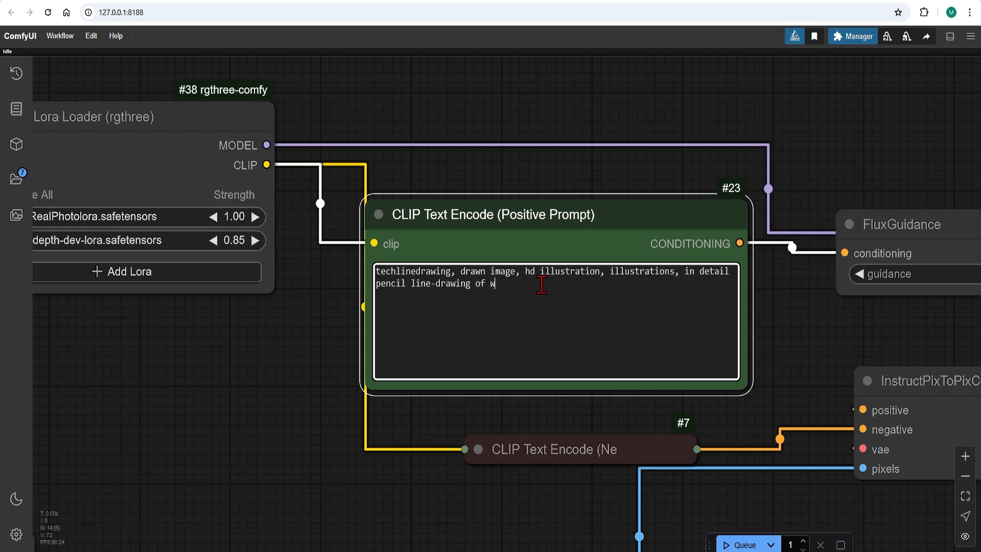
{"action": "scroll", "scroll_direction": "down", "scroll_amount": 3}
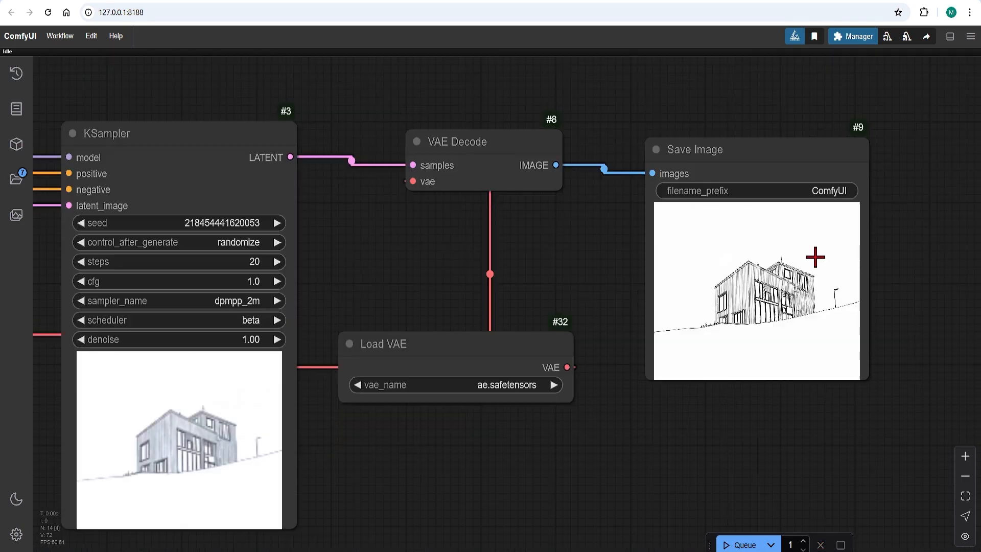
Move the Save Image node with the sketch render beside the depth map preview.
{"action": "scroll", "scroll_direction": "down", "scroll_amount": 3}
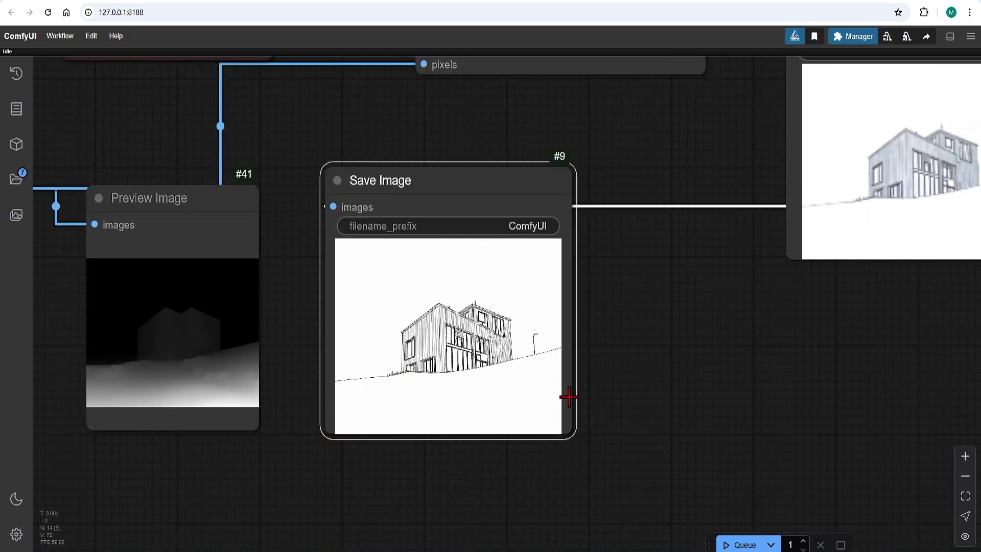
{"action": "left_click_drag", "start_coordinate": [569, 396], "coordinate": [455, 463]}
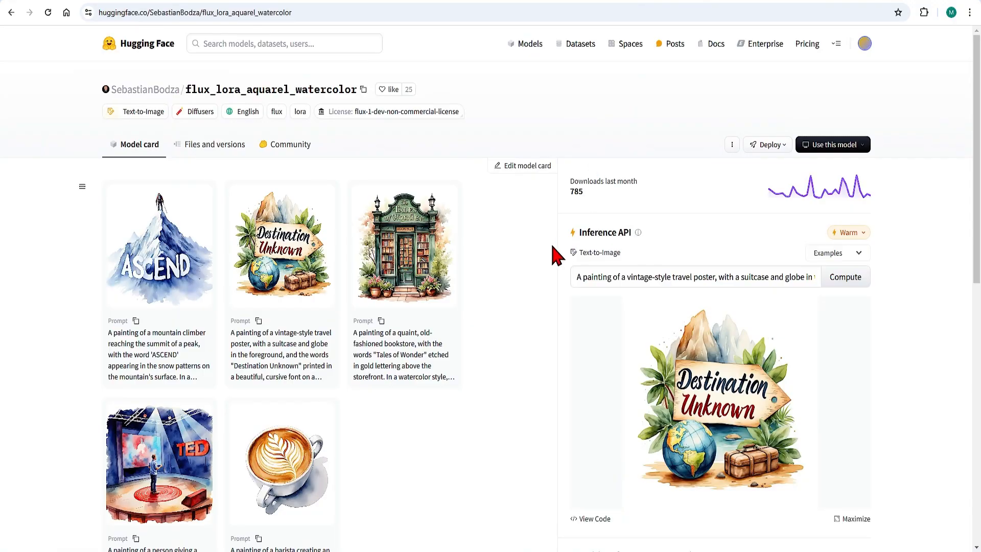
{"action": "mouse_move", "coordinate": [199, 136]}
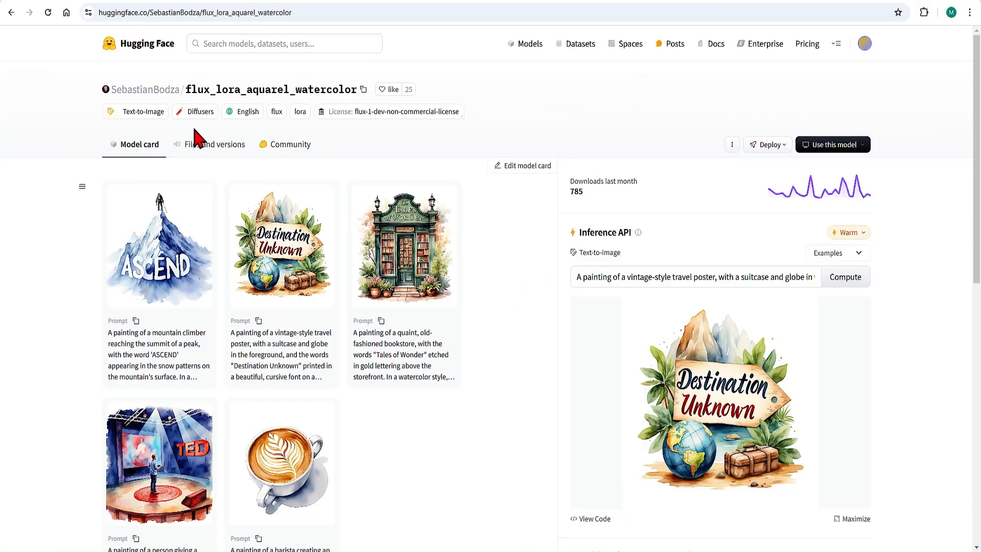
Check lora.safetensors under Files and versions, then return to the watercolor model card.
{"action": "left_click", "coordinate": [218, 144]}
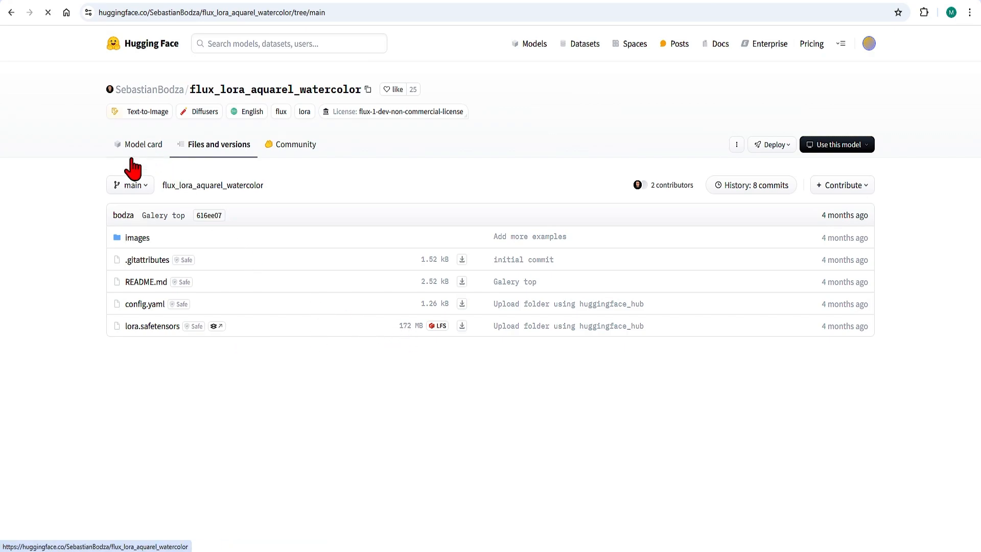
{"action": "left_click", "coordinate": [142, 144]}
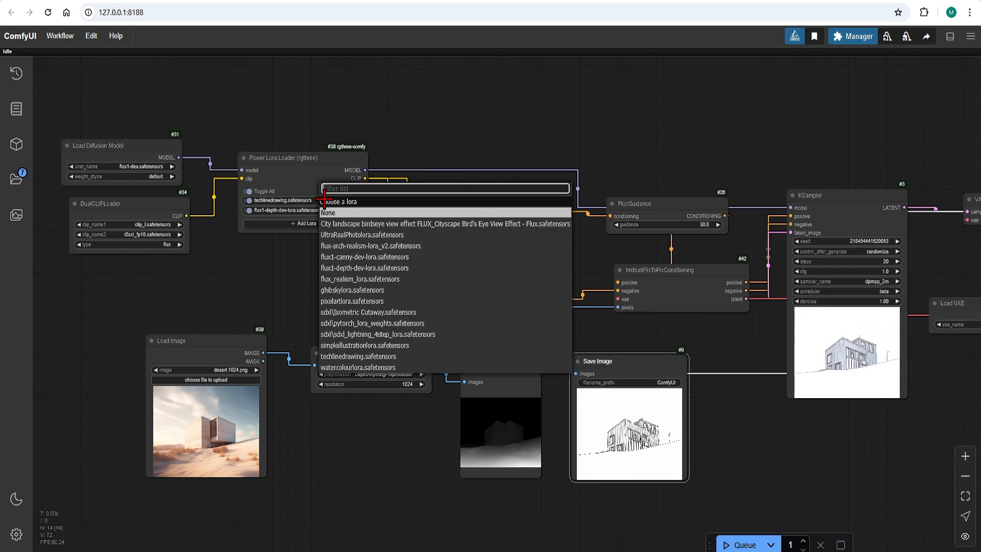
Load watercolourlora.safetensors and enter the AQUACOLTOK watercolor painting prompt with white background.
{"action": "left_click", "coordinate": [358, 368]}
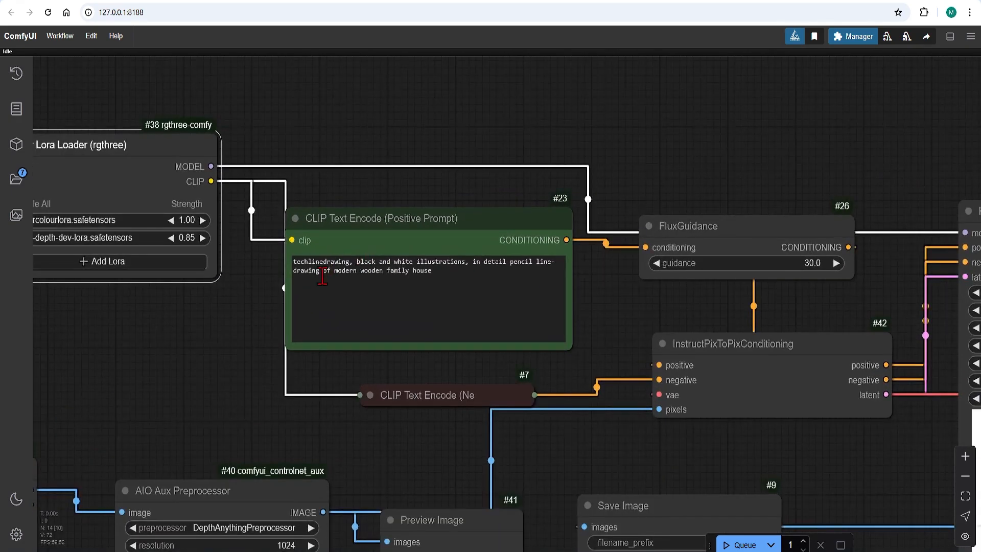
{"action": "type", "text": "A painting of ... In a watercolor style, AQUACOLTOK. White background."}
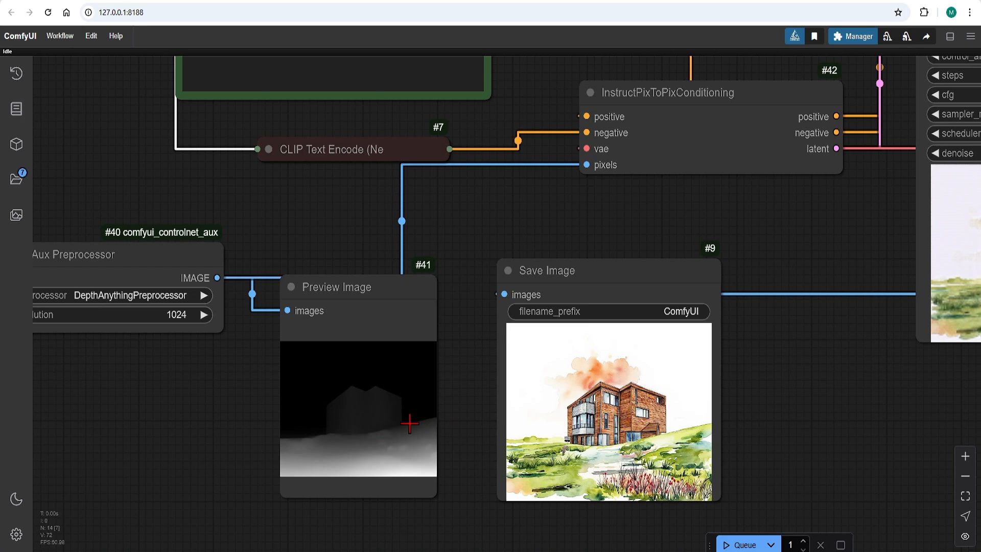
{"action": "mouse_move", "coordinate": [811, 440]}
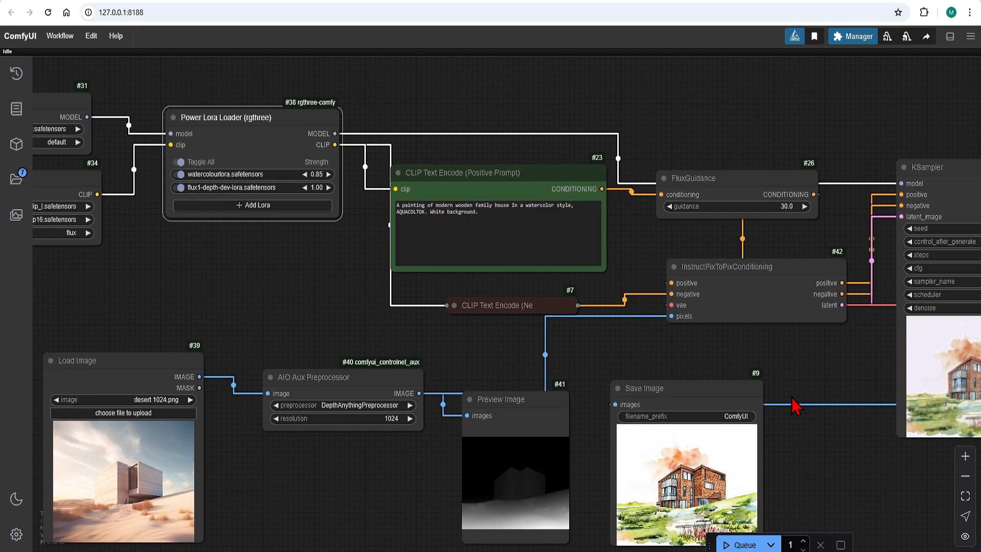
{"action": "mouse_move", "coordinate": [683, 391]}
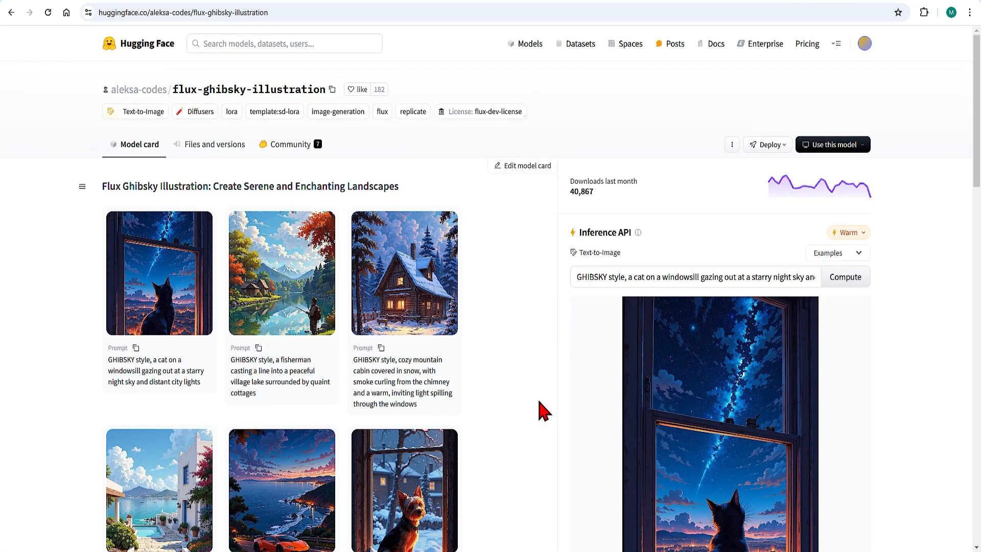
Scroll the flux-ghibsky-illustration card to its example prompt and select the 'GHIBSKY style' trigger.
{"action": "scroll", "scroll_direction": "down", "scroll_amount": 3}
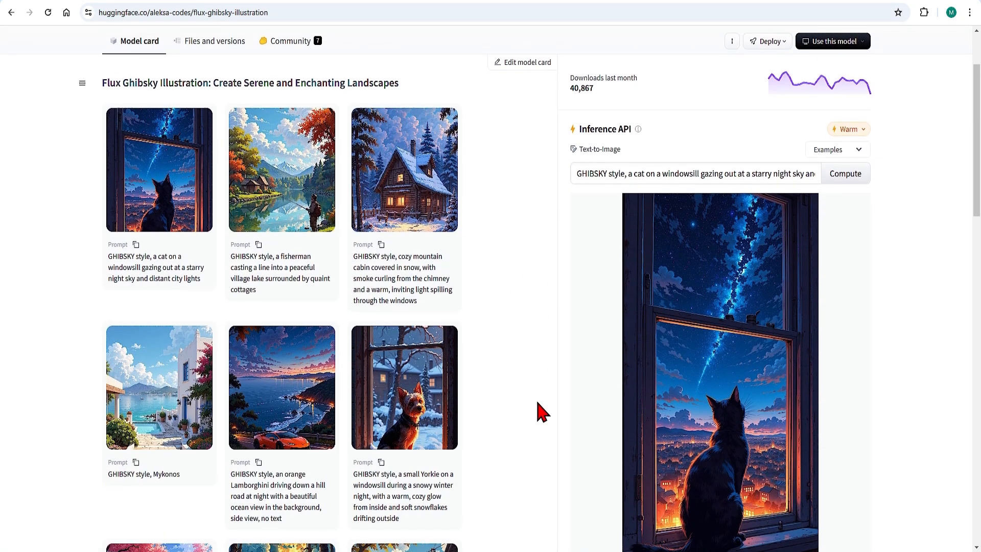
{"action": "scroll", "scroll_direction": "down", "scroll_amount": 3}
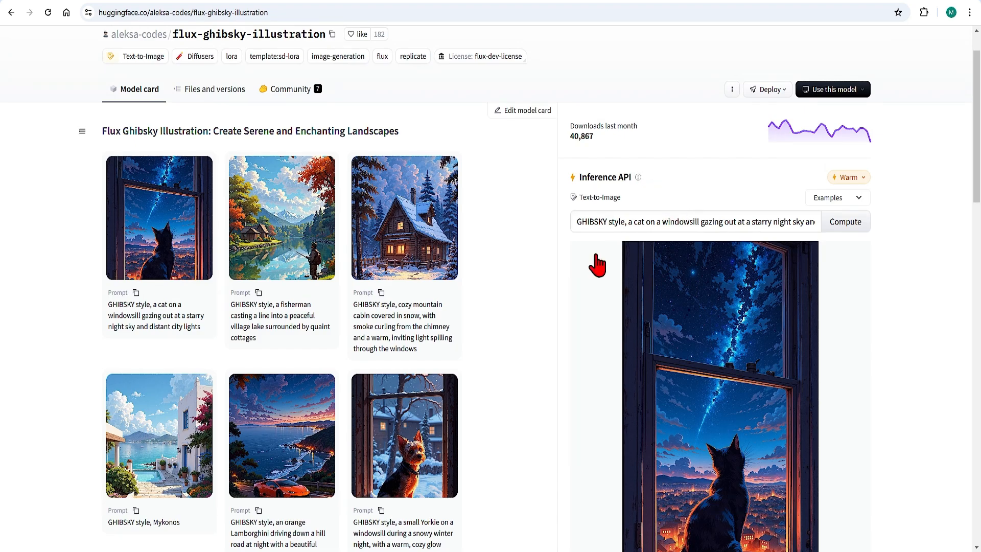
{"action": "mouse_move", "coordinate": [524, 349]}
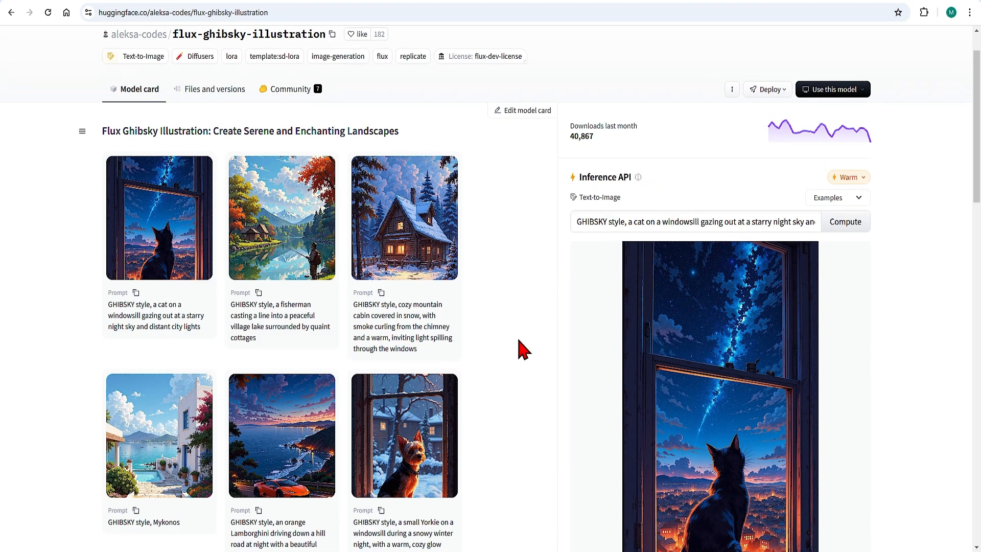
{"action": "scroll", "scroll_direction": "down", "scroll_amount": 3}
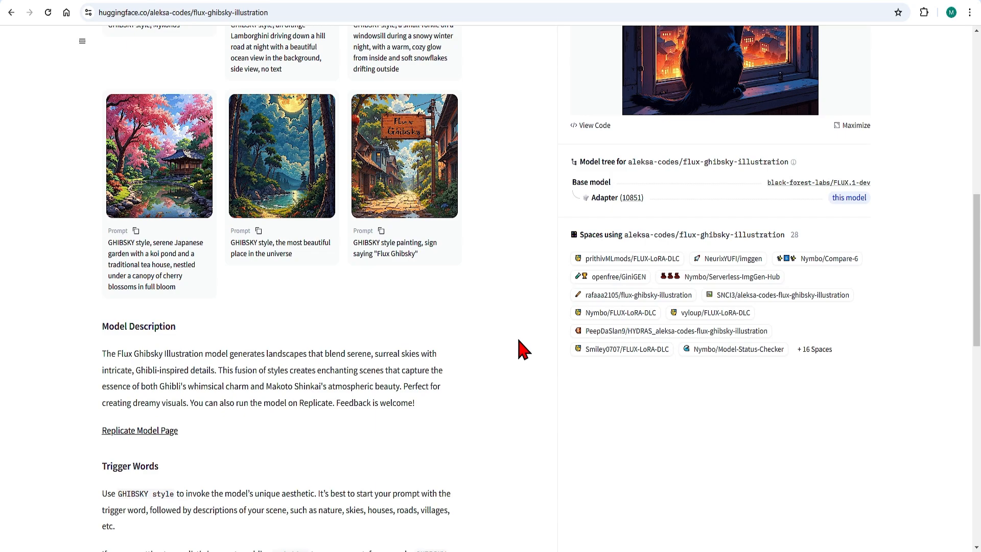
{"action": "scroll", "scroll_direction": "down", "scroll_amount": 3}
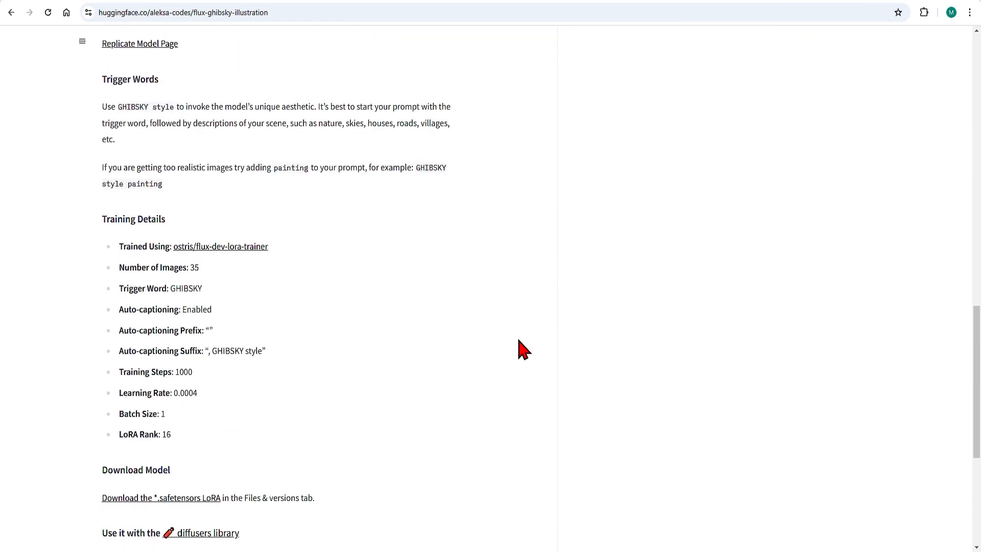
{"action": "scroll", "scroll_direction": "down", "scroll_amount": 3}
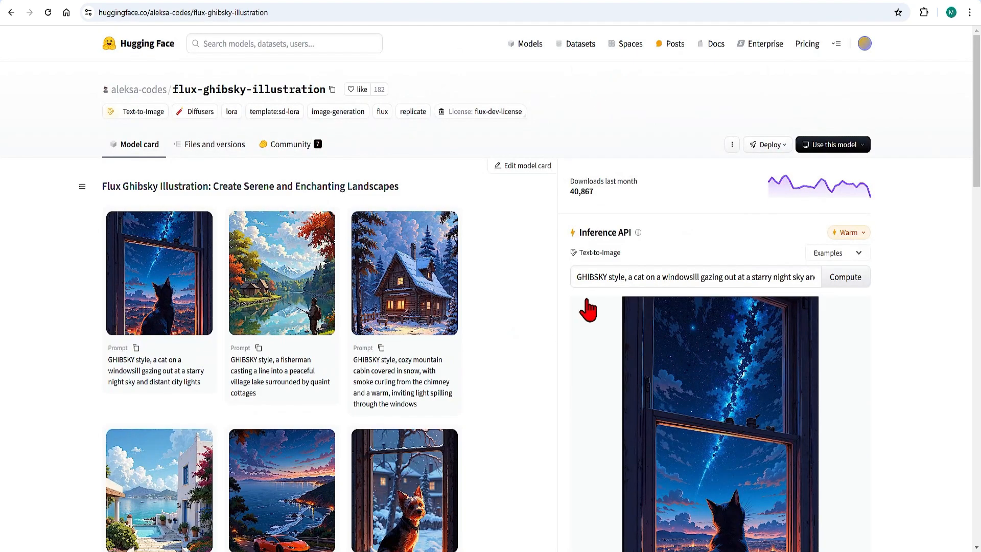
{"action": "double_click", "coordinate": [596, 277]}
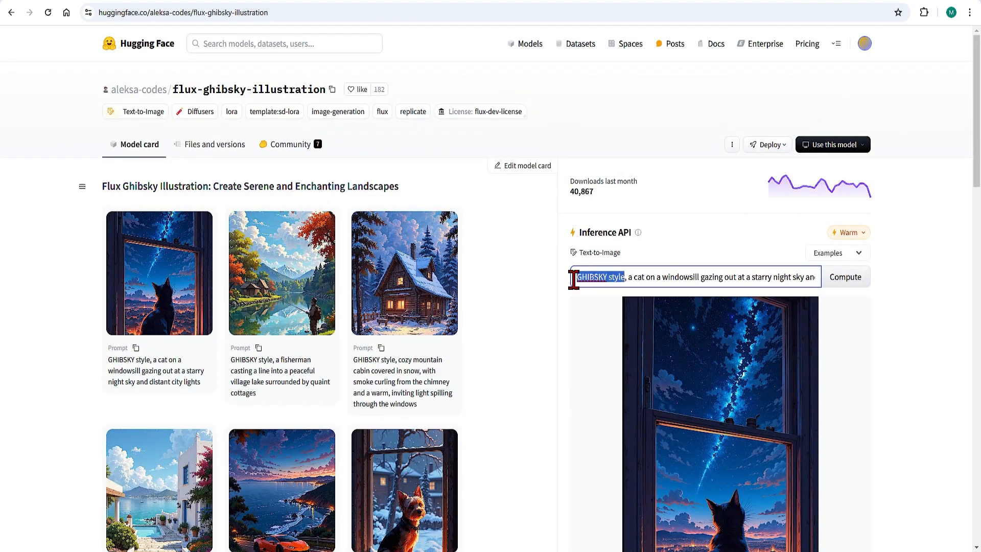
{"action": "left_click", "coordinate": [215, 144]}
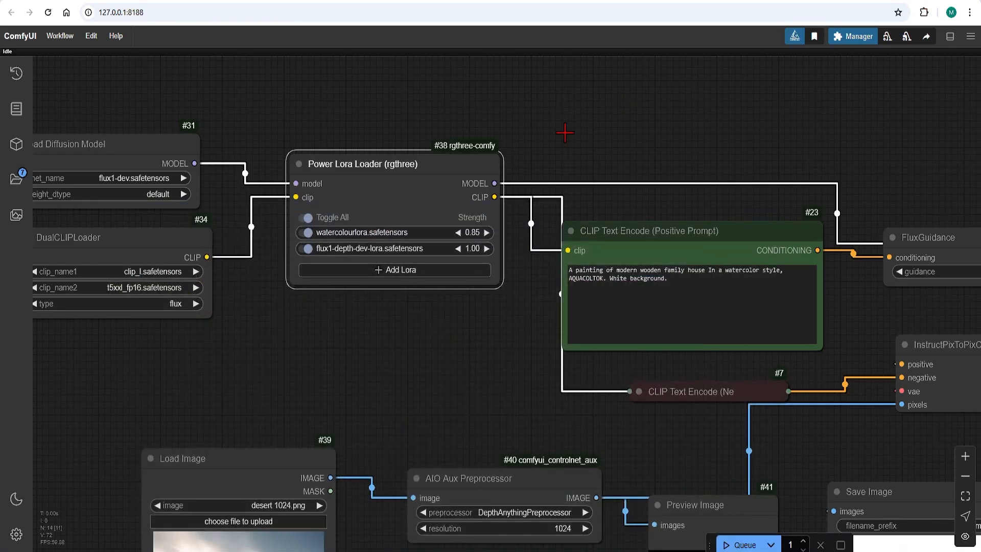
Open the first LoRA slot's list of available LoRAs, including ghibskylora.
{"action": "left_click", "coordinate": [359, 232]}
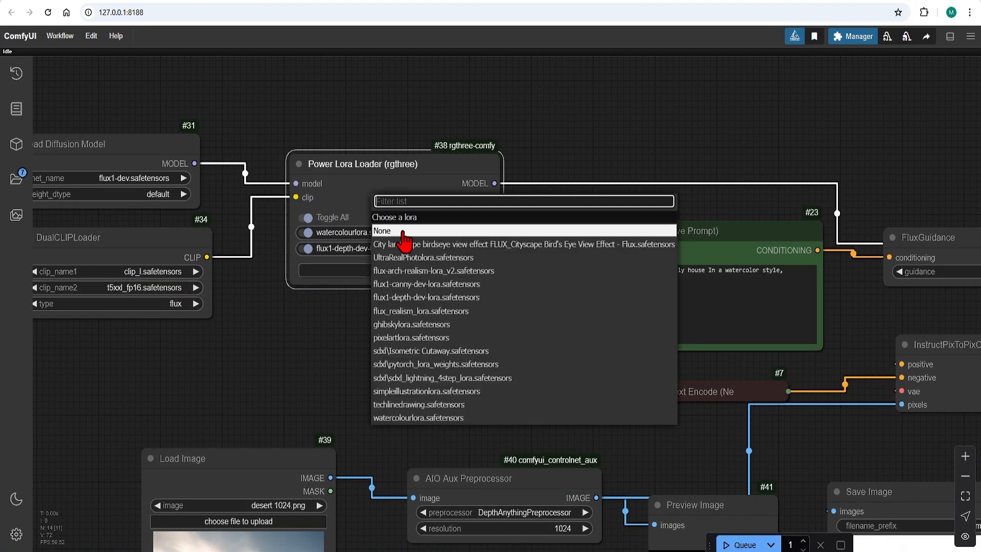
{"action": "mouse_move", "coordinate": [412, 324]}
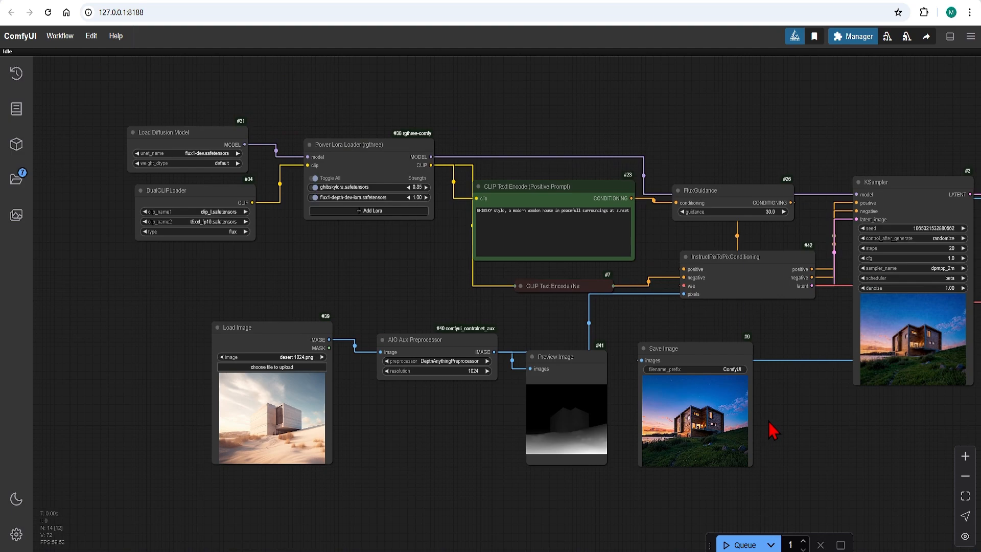
{"action": "mouse_move", "coordinate": [440, 297]}
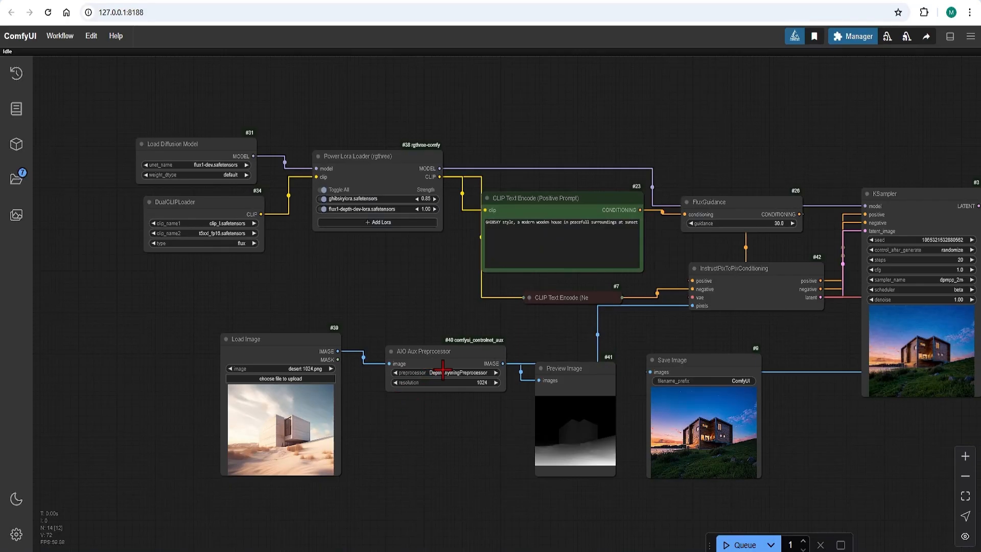
Set the preprocessor to CannyEdgePreprocessor and the second LoRA slot to flux1-canny-dev-lora.
{"action": "left_click", "coordinate": [466, 372]}
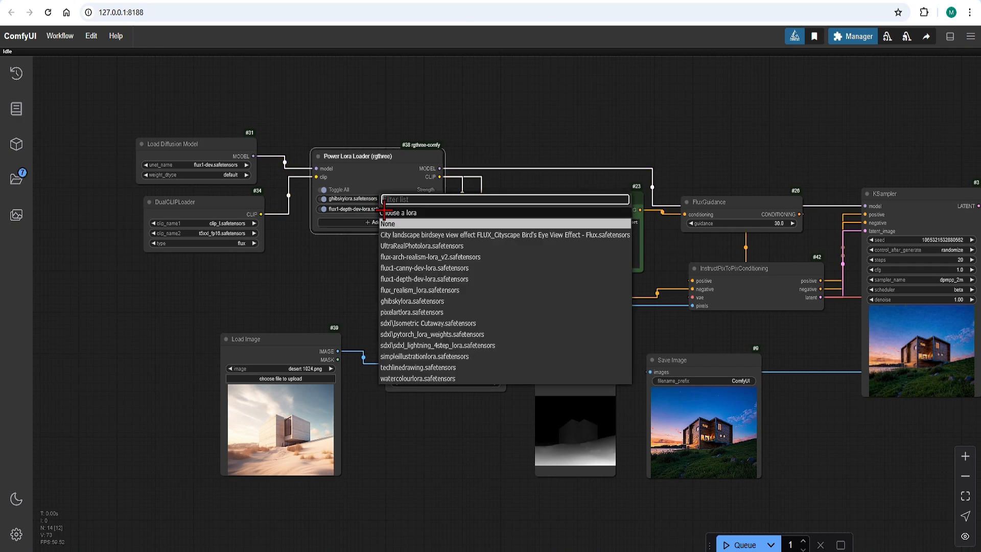
{"action": "left_click", "coordinate": [423, 268]}
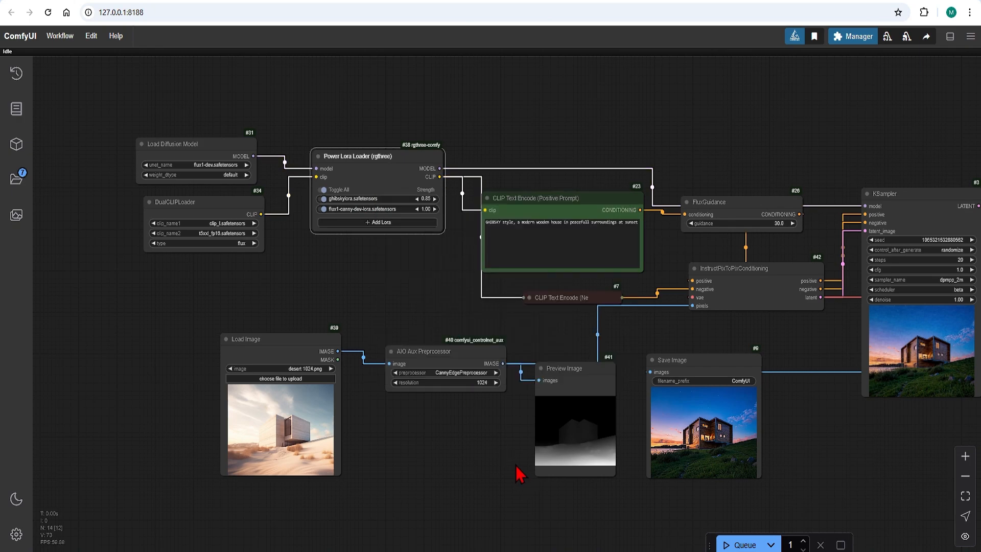
{"action": "mouse_move", "coordinate": [493, 446]}
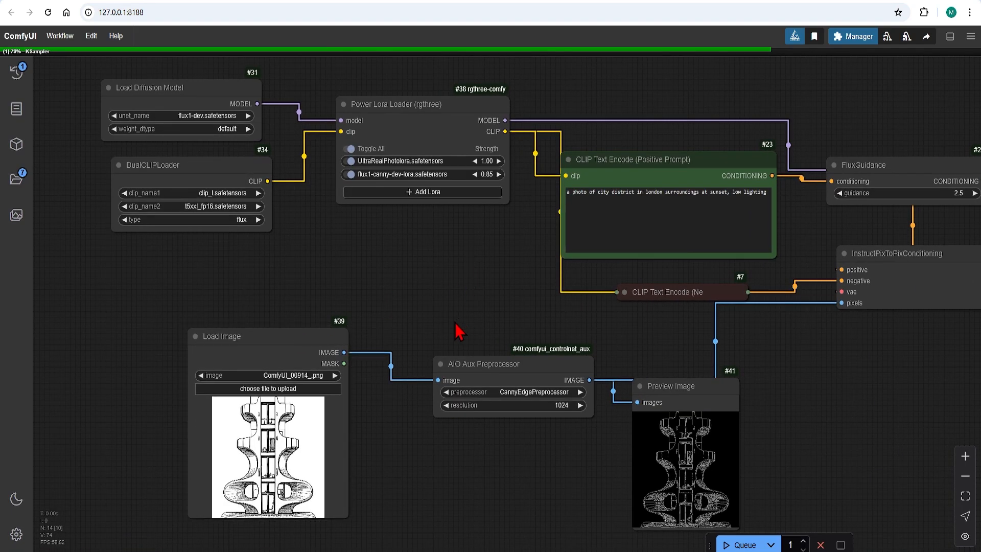
Adjust the LoRA strength and rewrite the prompt to 'modern organic cast concrete house'.
{"action": "left_click_drag", "start_coordinate": [513, 363], "coordinate": [499, 357]}
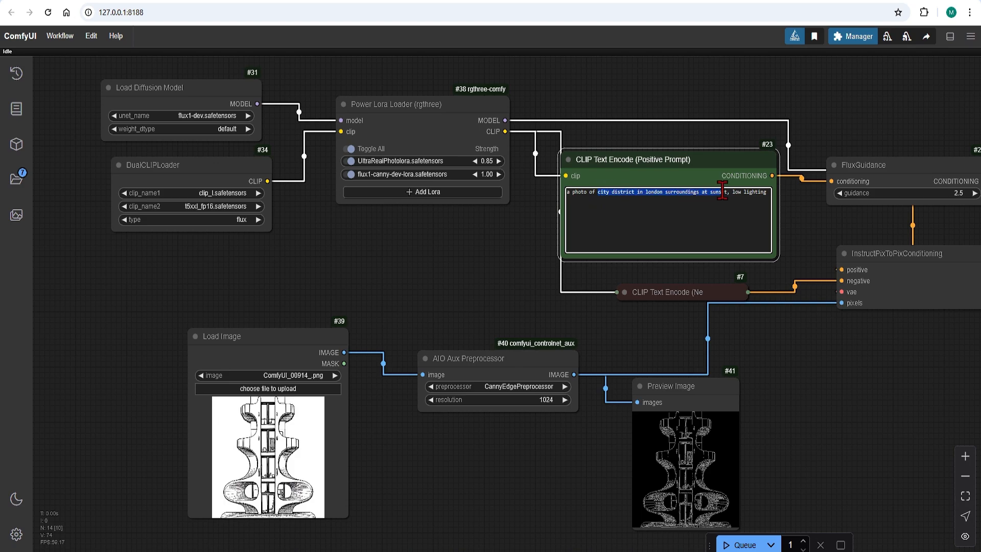
{"action": "type", "text": "modern"}
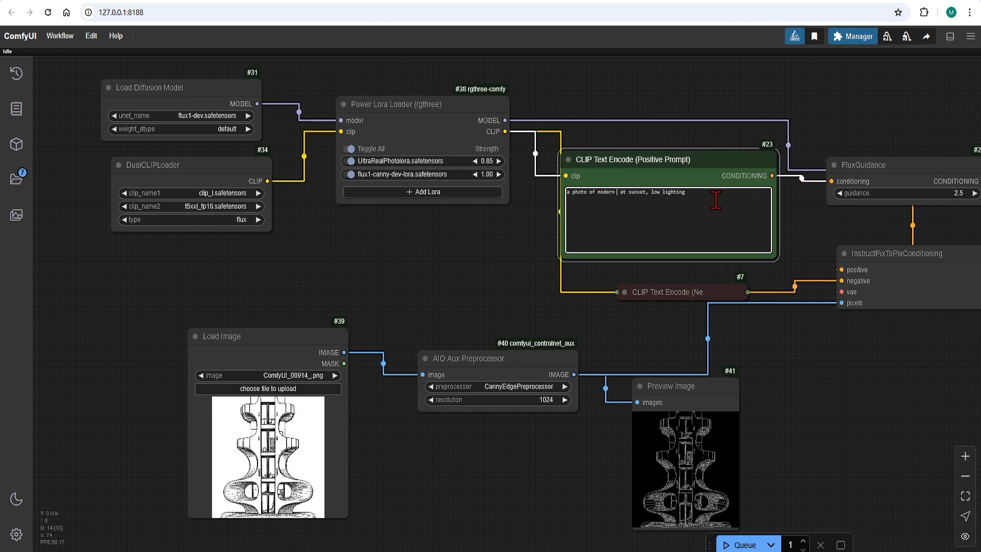
{"action": "type", "text": "organic cast con"}
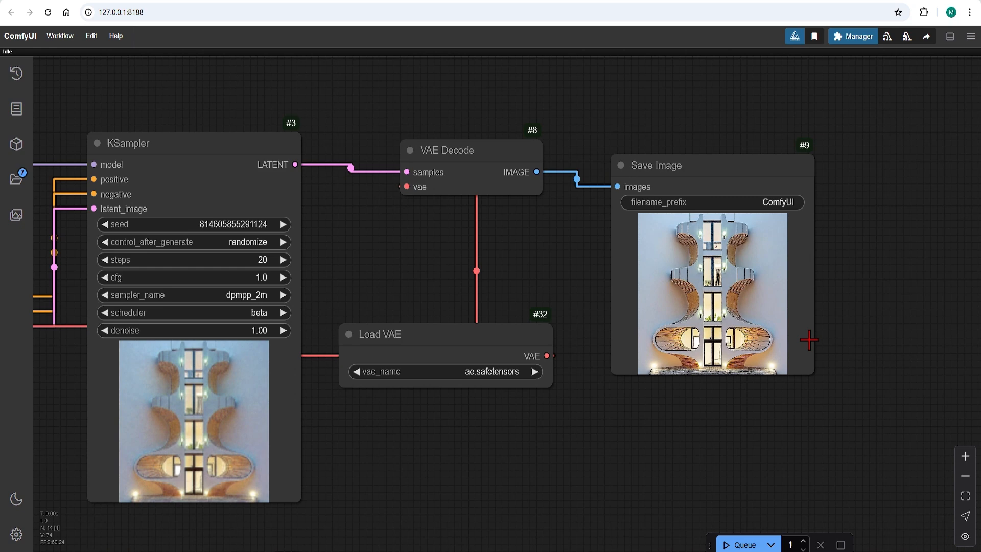
{"action": "left_click_drag", "start_coordinate": [812, 341], "coordinate": [896, 433]}
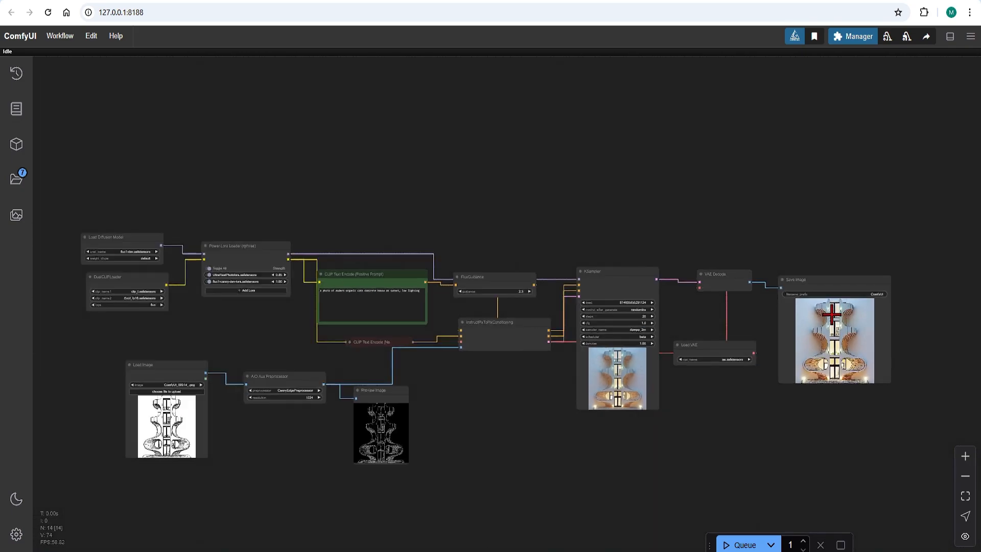
{"action": "scroll", "scroll_direction": "up", "scroll_amount": 3}
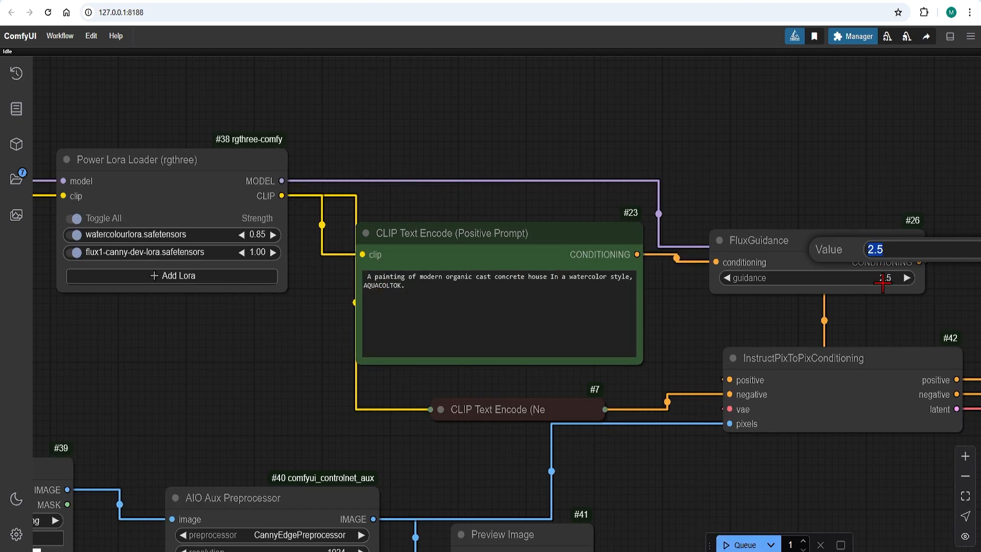
Set FluxGuidance to 30.0, queue the watercolor render, and pan back to the workflow start.
{"action": "type", "text": "30.0"}
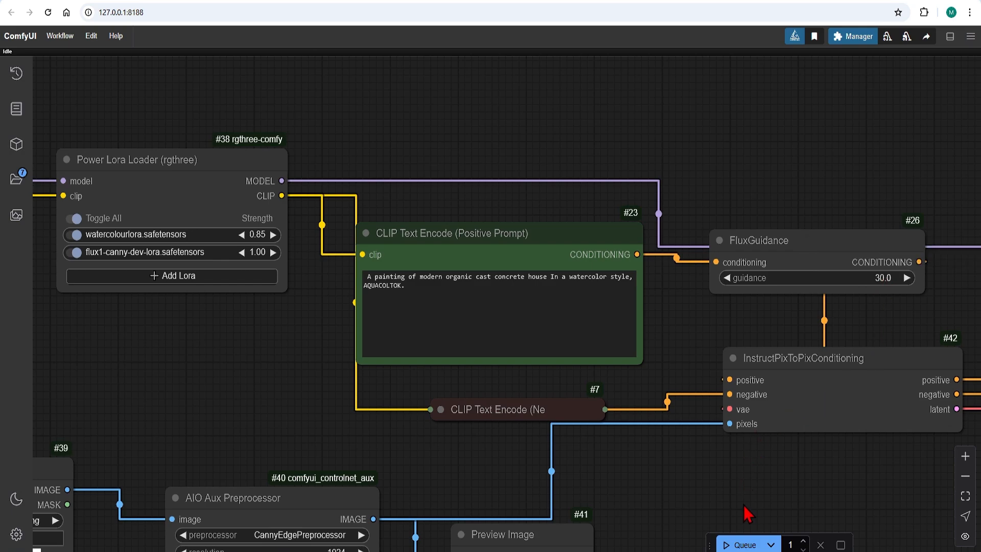
{"action": "left_click", "coordinate": [744, 545]}
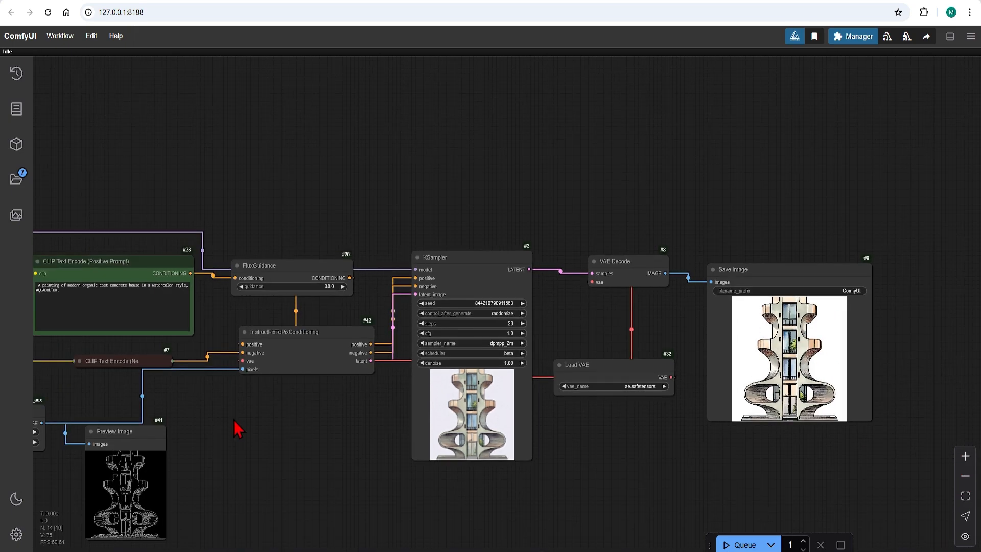
{"action": "mouse_move", "coordinate": [224, 440]}
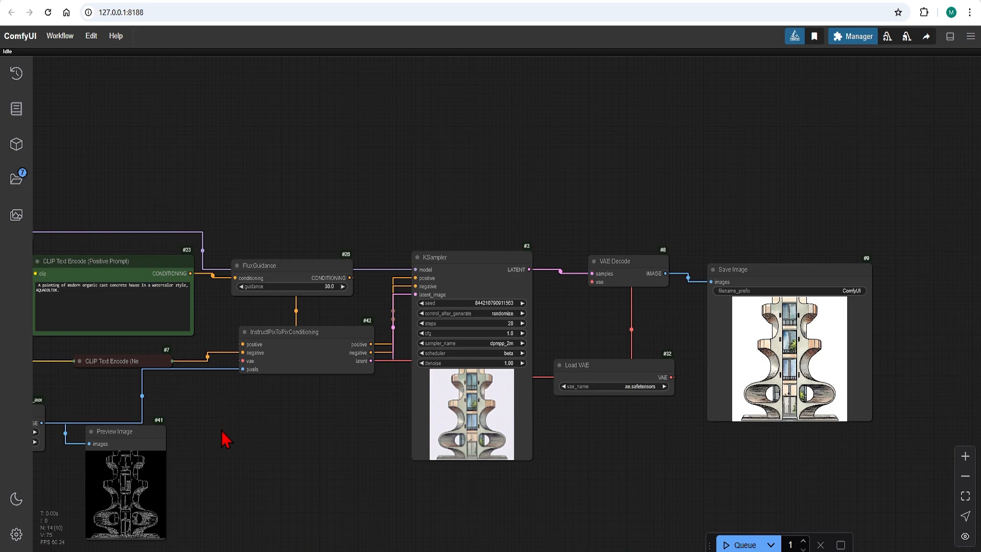
{"action": "mouse_move", "coordinate": [302, 507]}
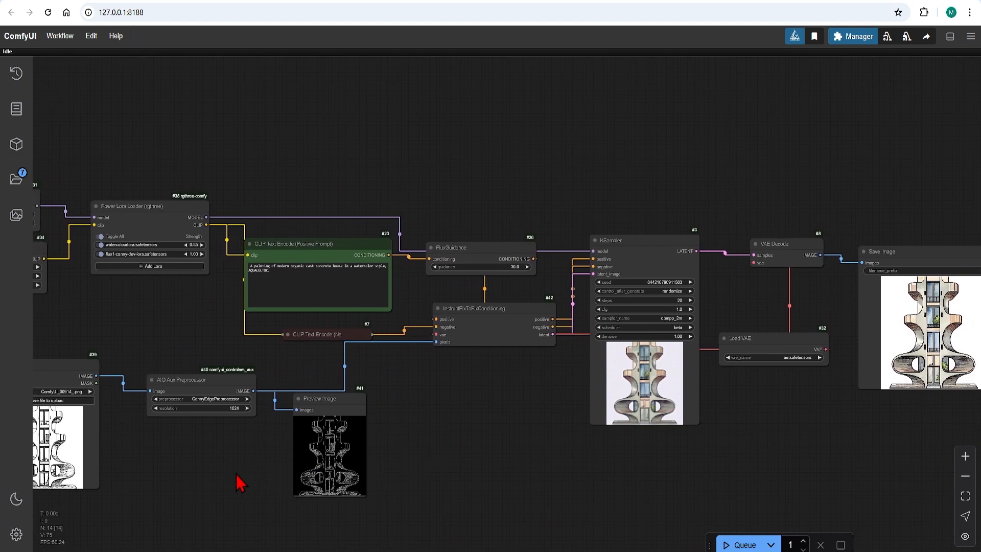
{"action": "left_click_drag", "start_coordinate": [241, 482], "coordinate": [400, 475]}
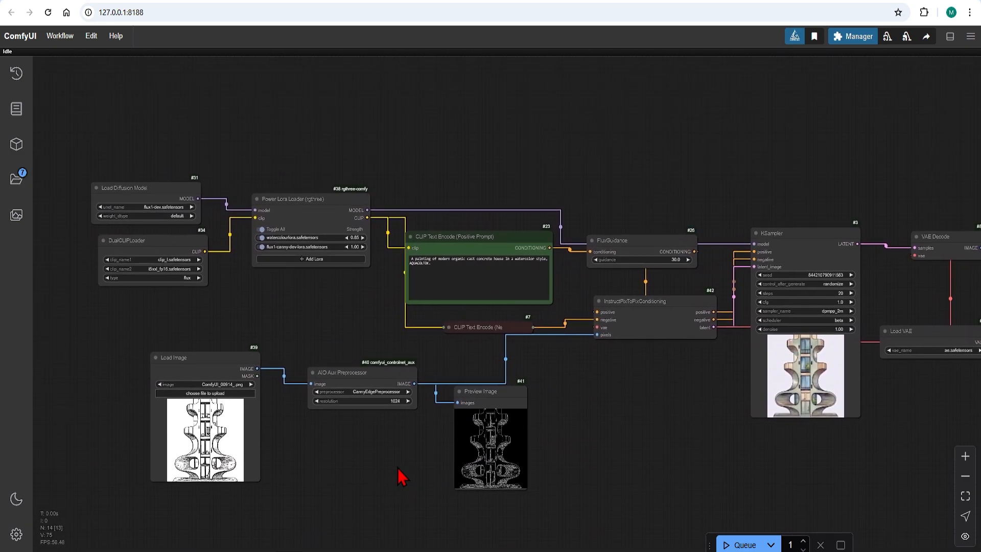